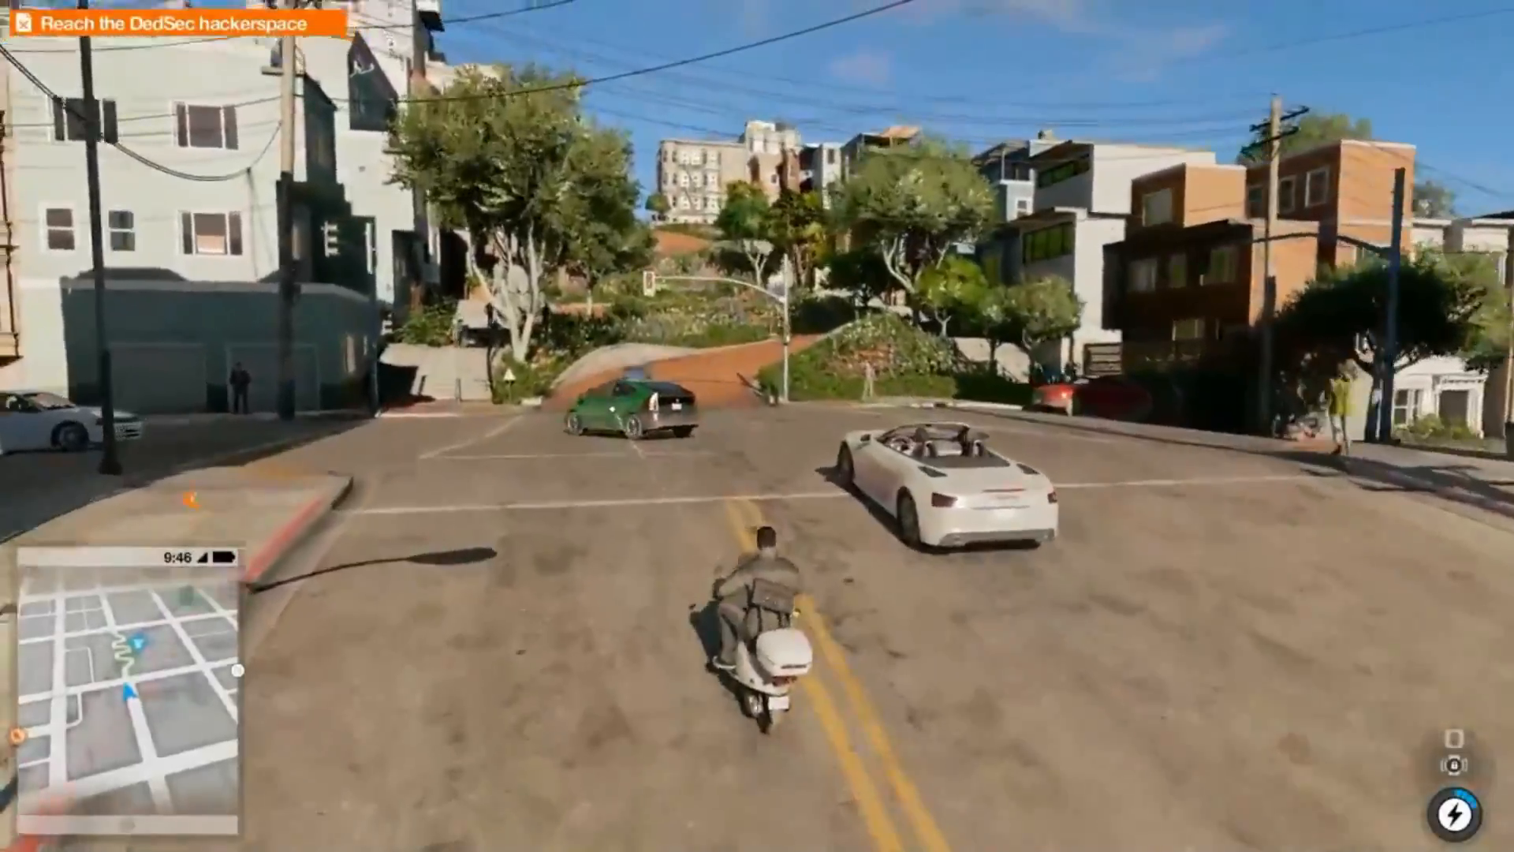
Scroll the Driver Booster 7 video down to its description and comments, then leave for the desktop.
key(W)
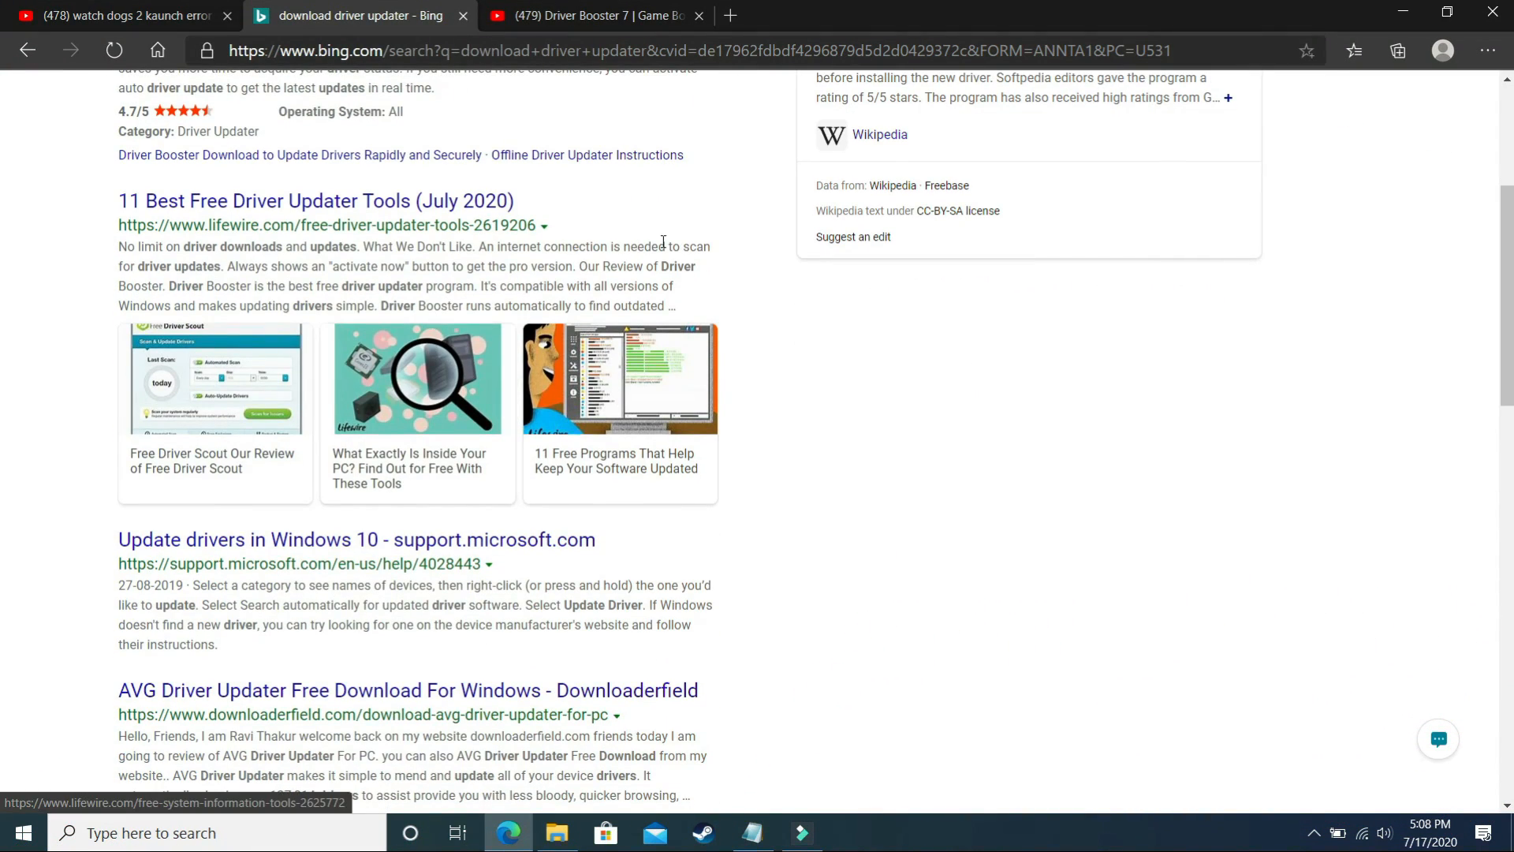
scroll(down, 3)
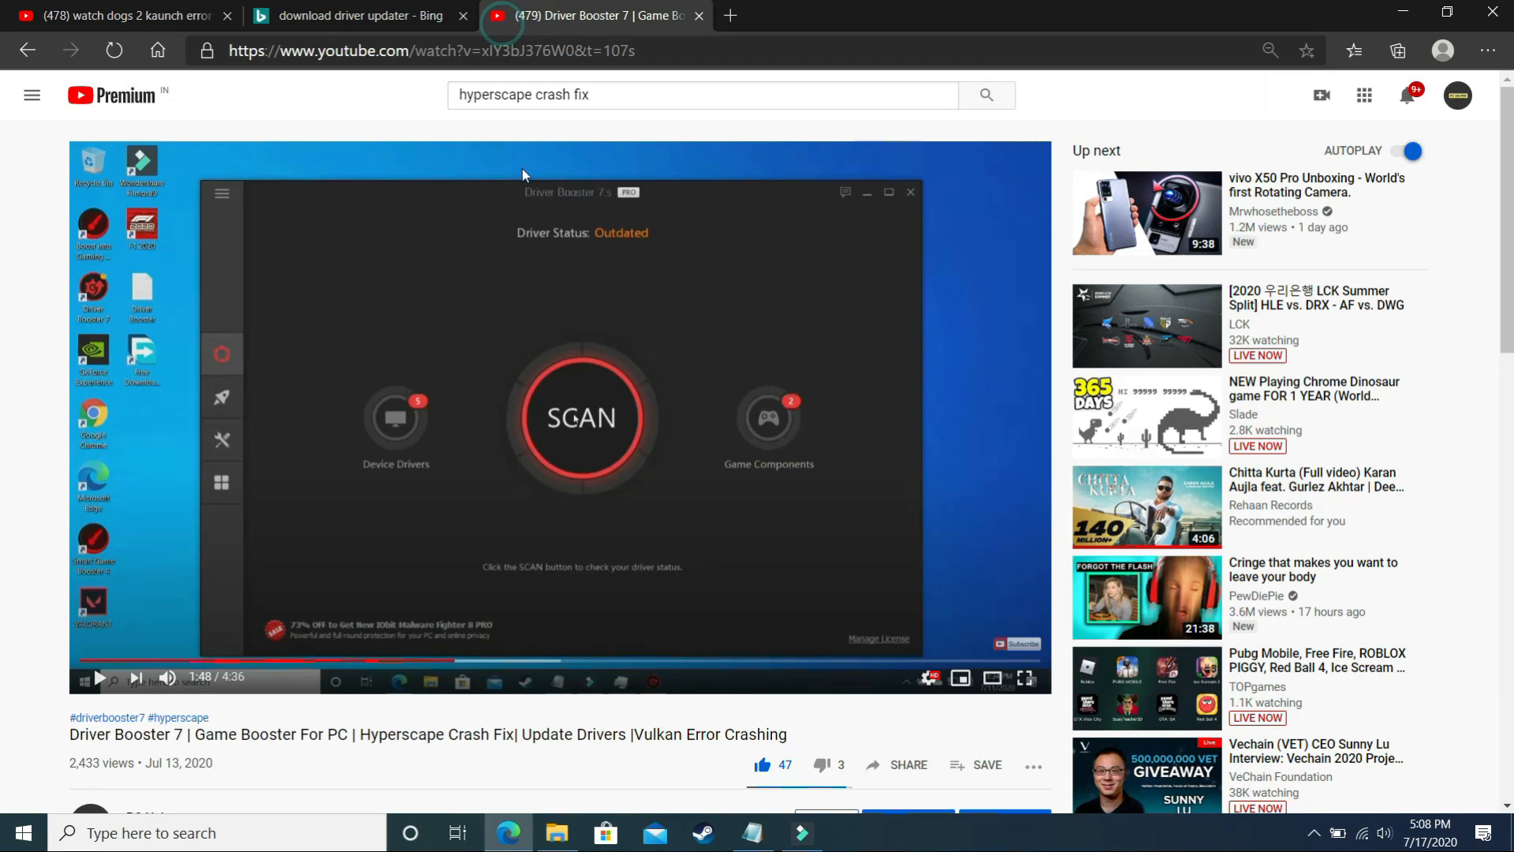
mouse_move(113, 697)
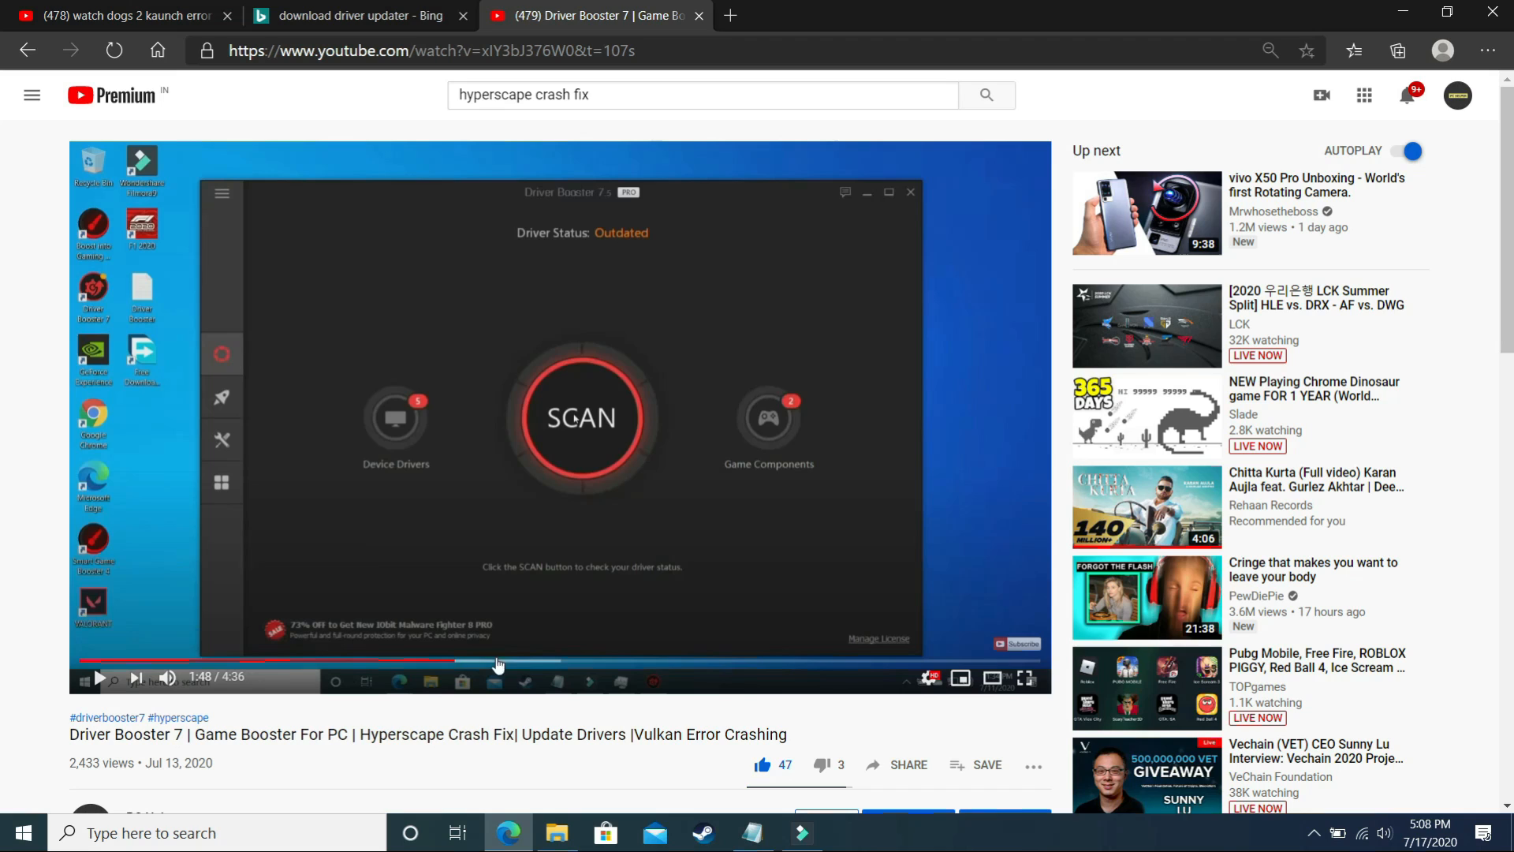
mouse_move(612, 646)
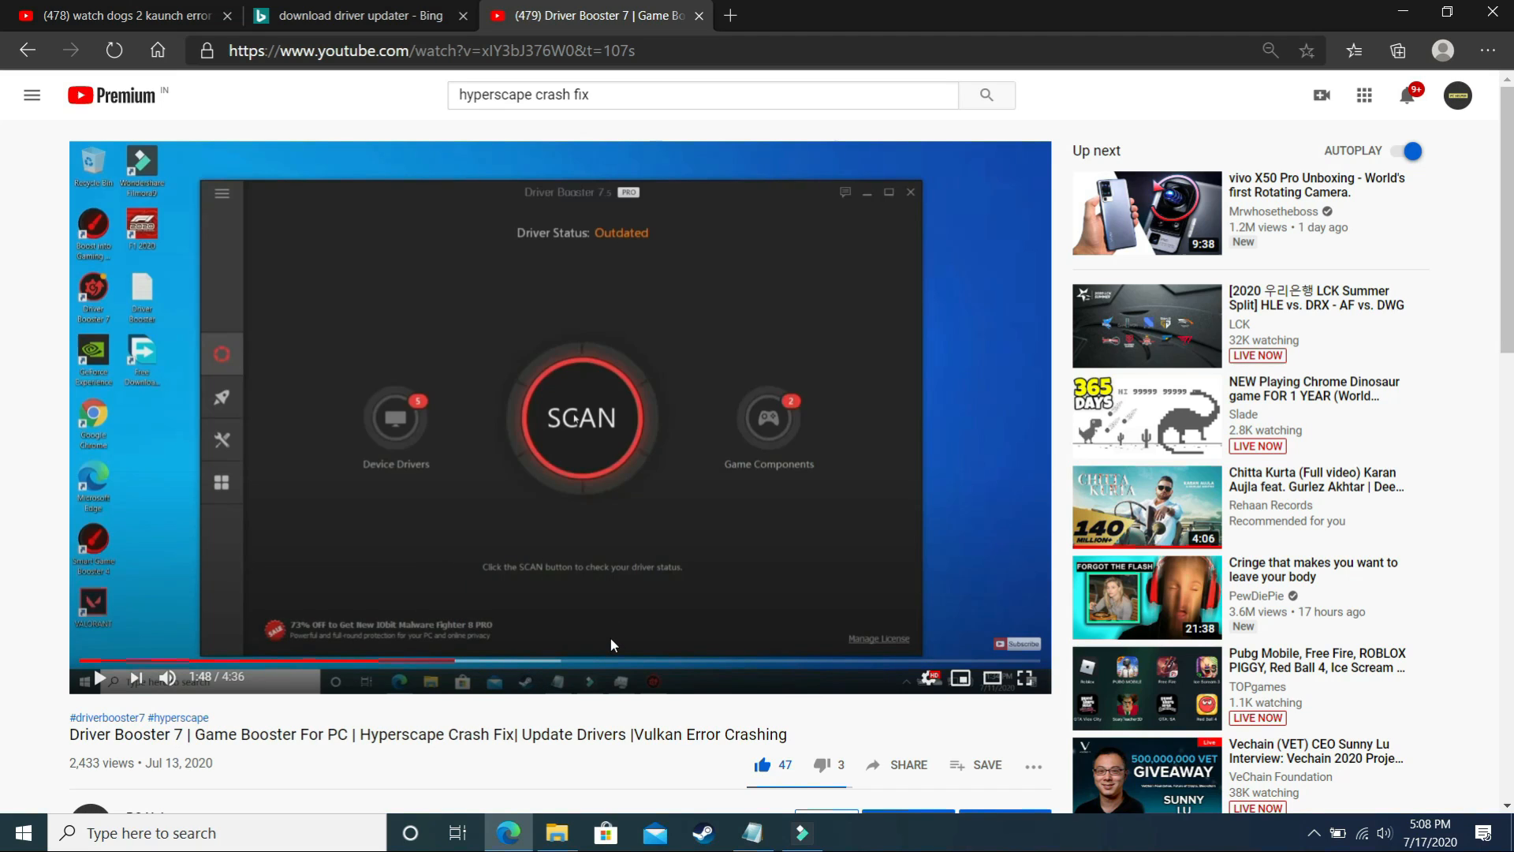
mouse_move(511, 571)
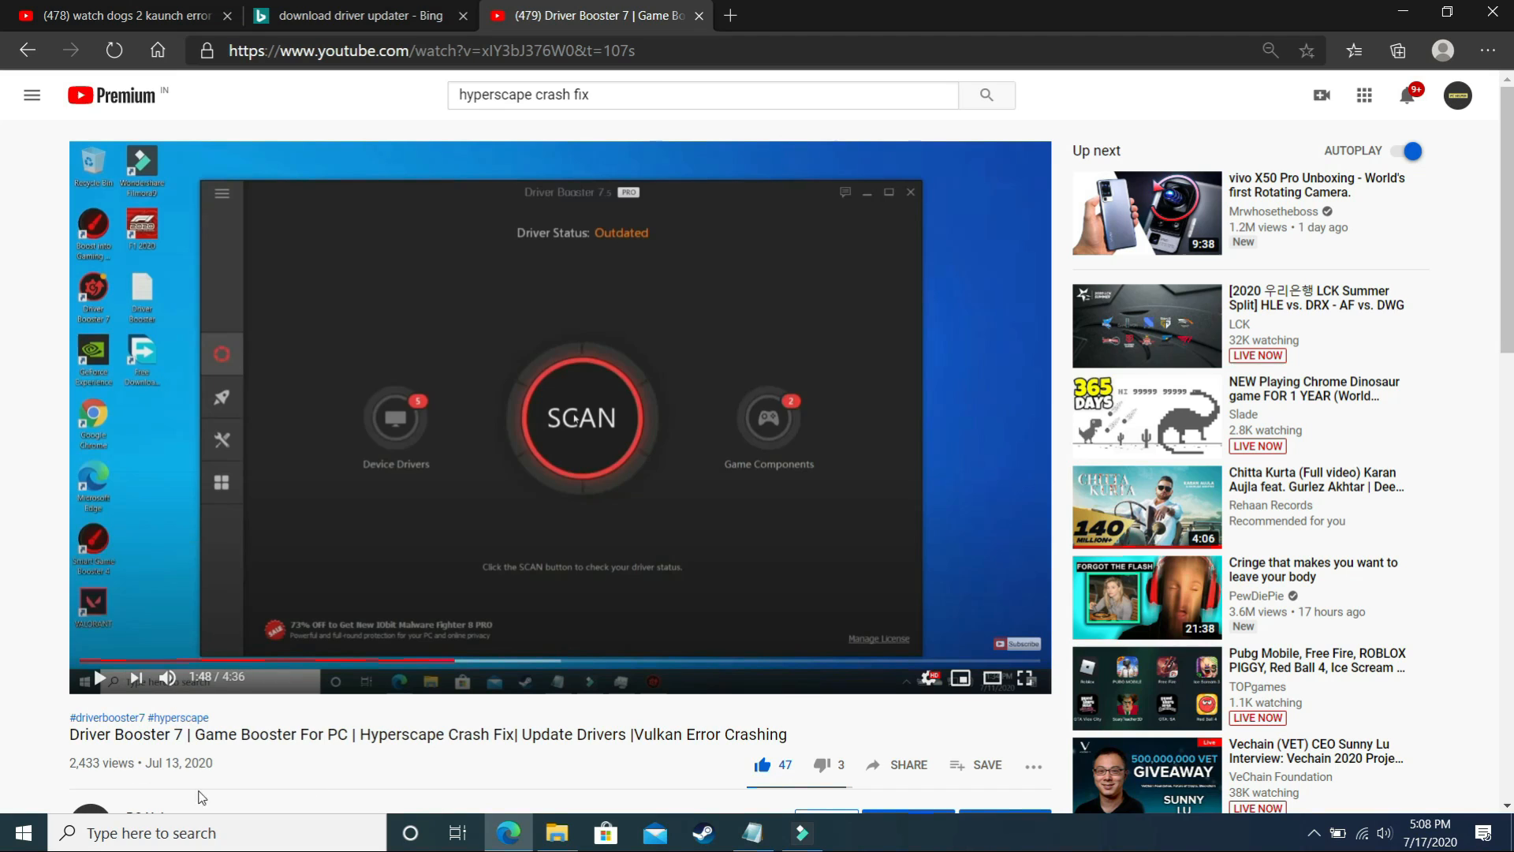
scroll(down, 3)
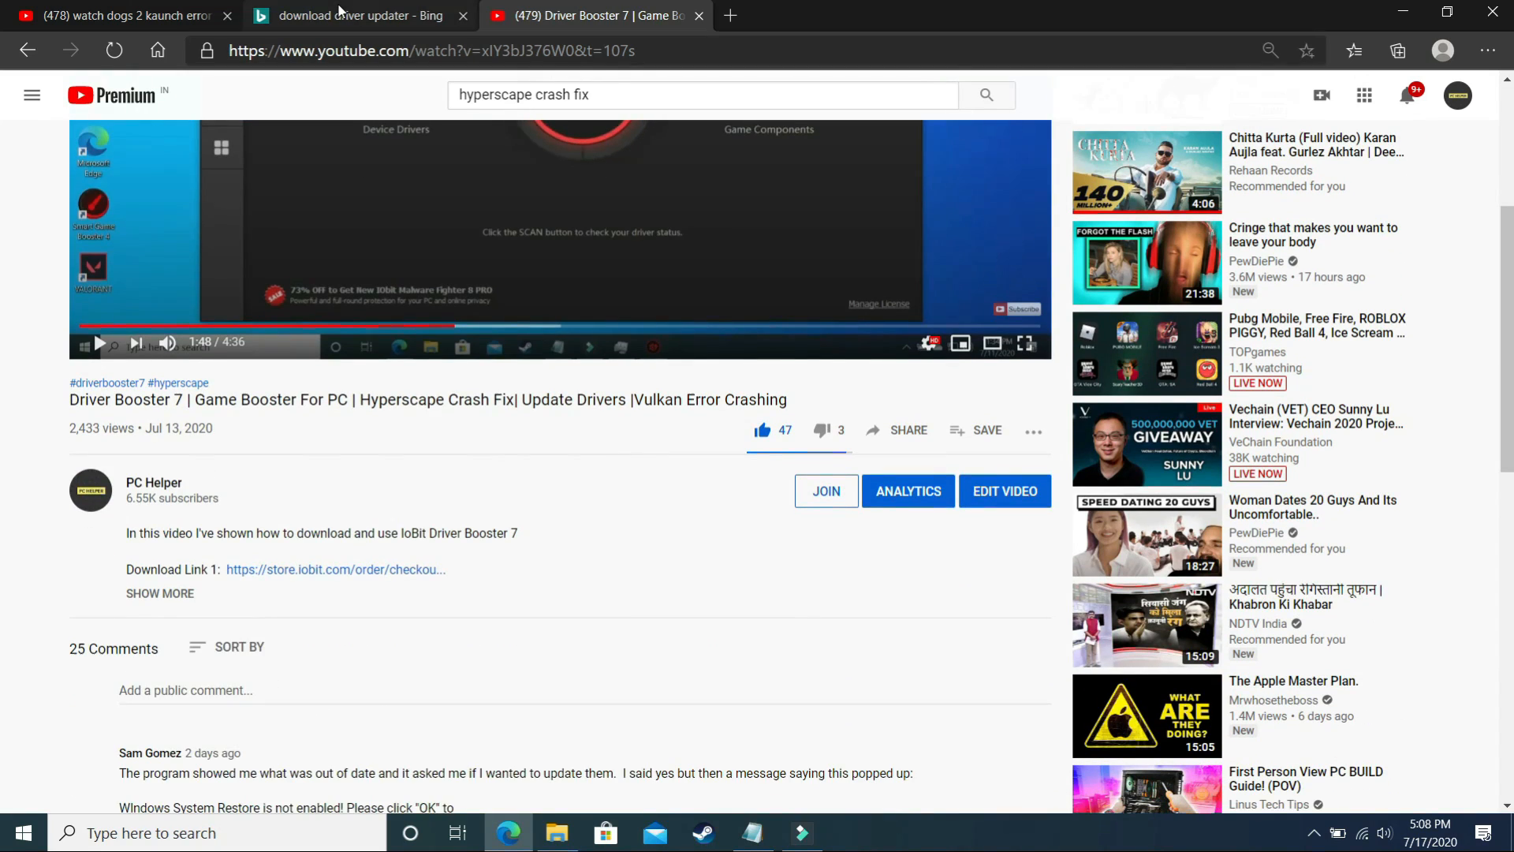
click(356, 16)
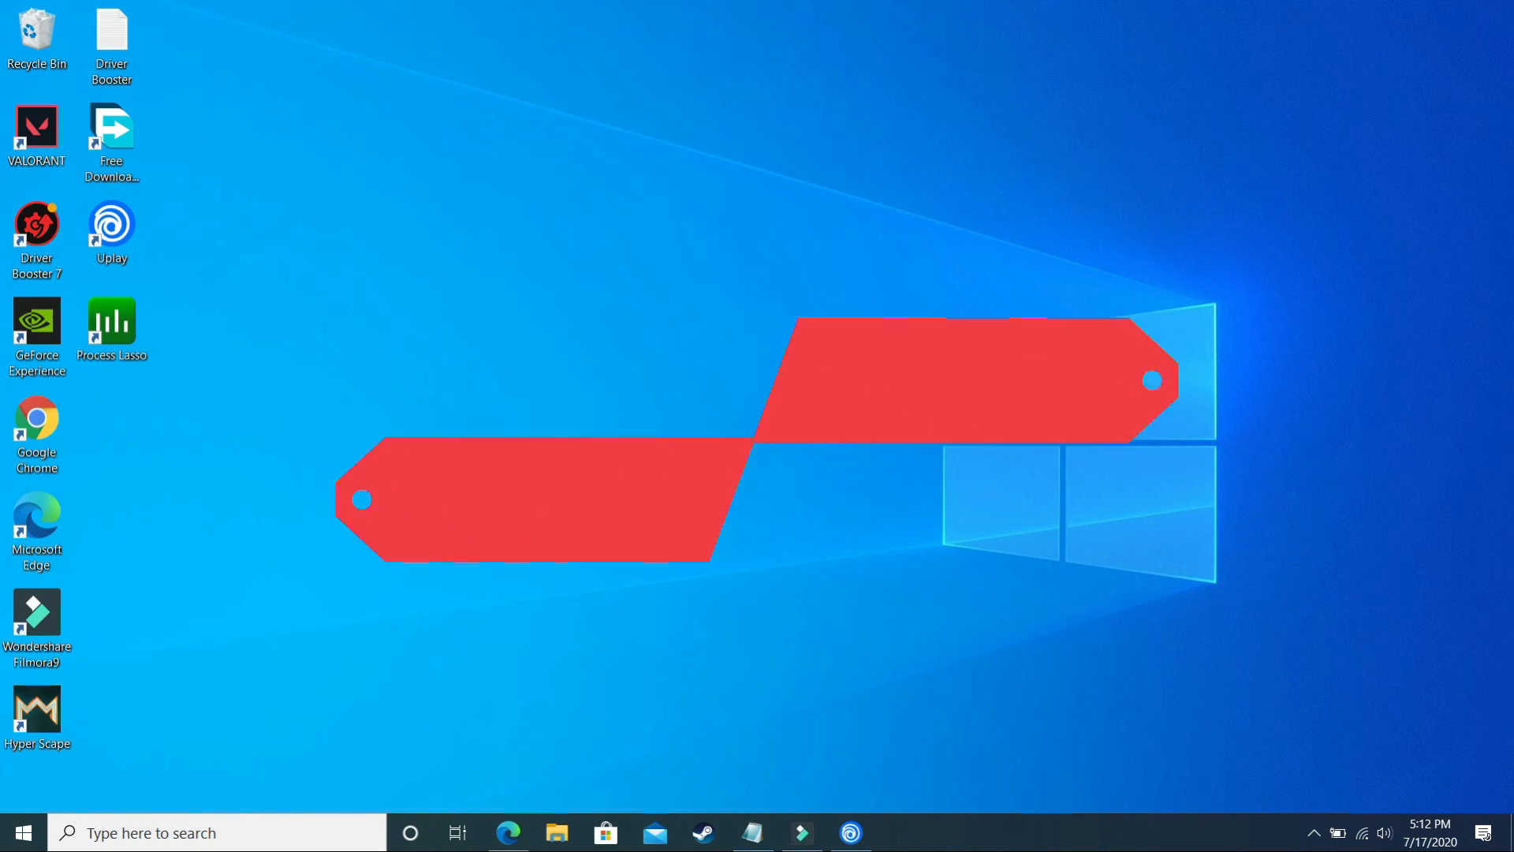
Launch Uplay from the desktop to reach the Watch Dogs 2 properties page.
click(848, 833)
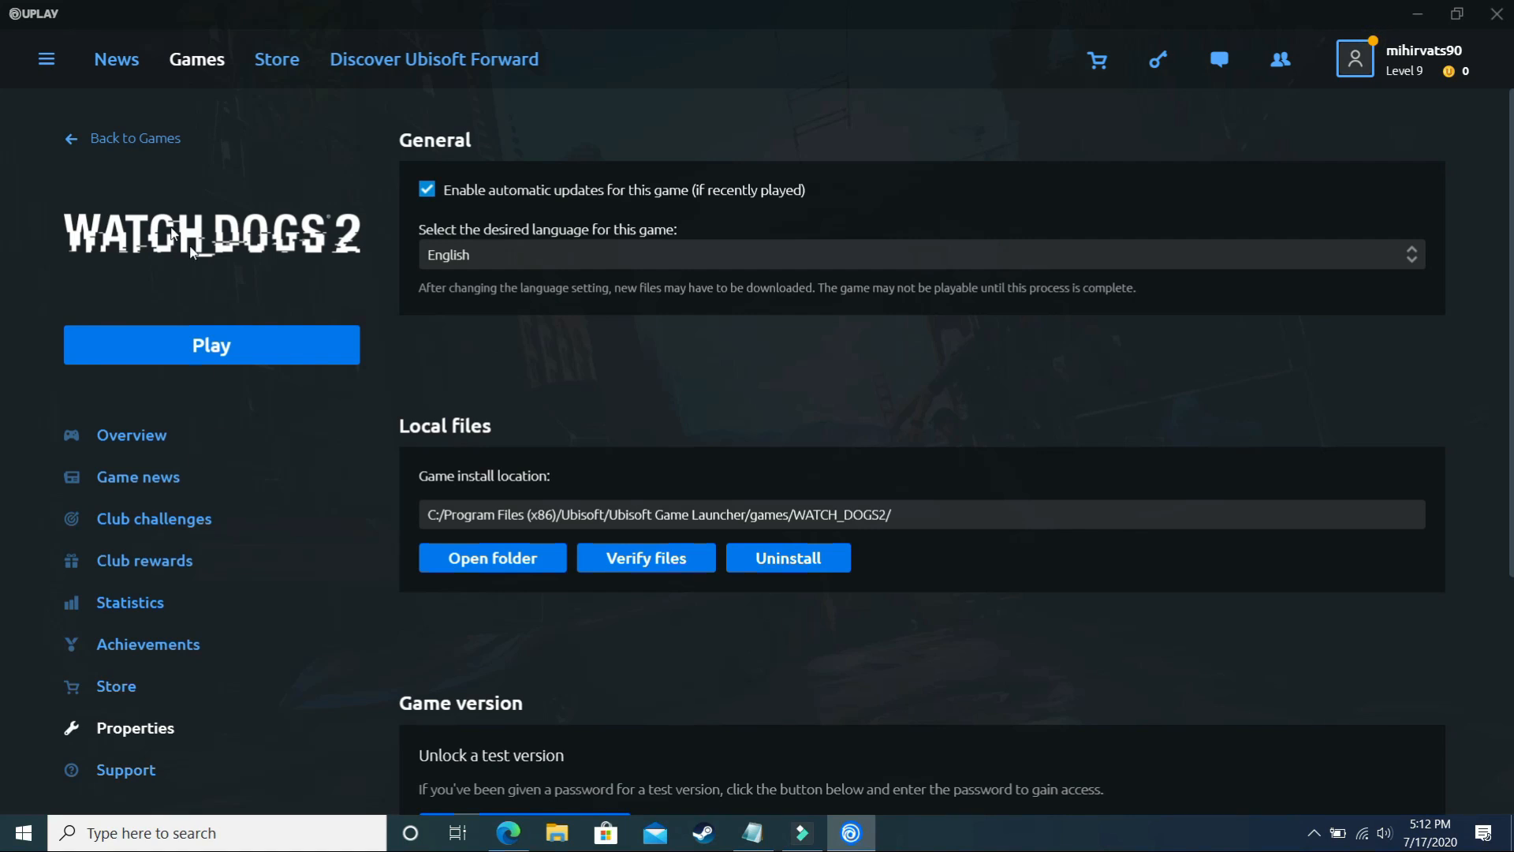
mouse_move(522, 584)
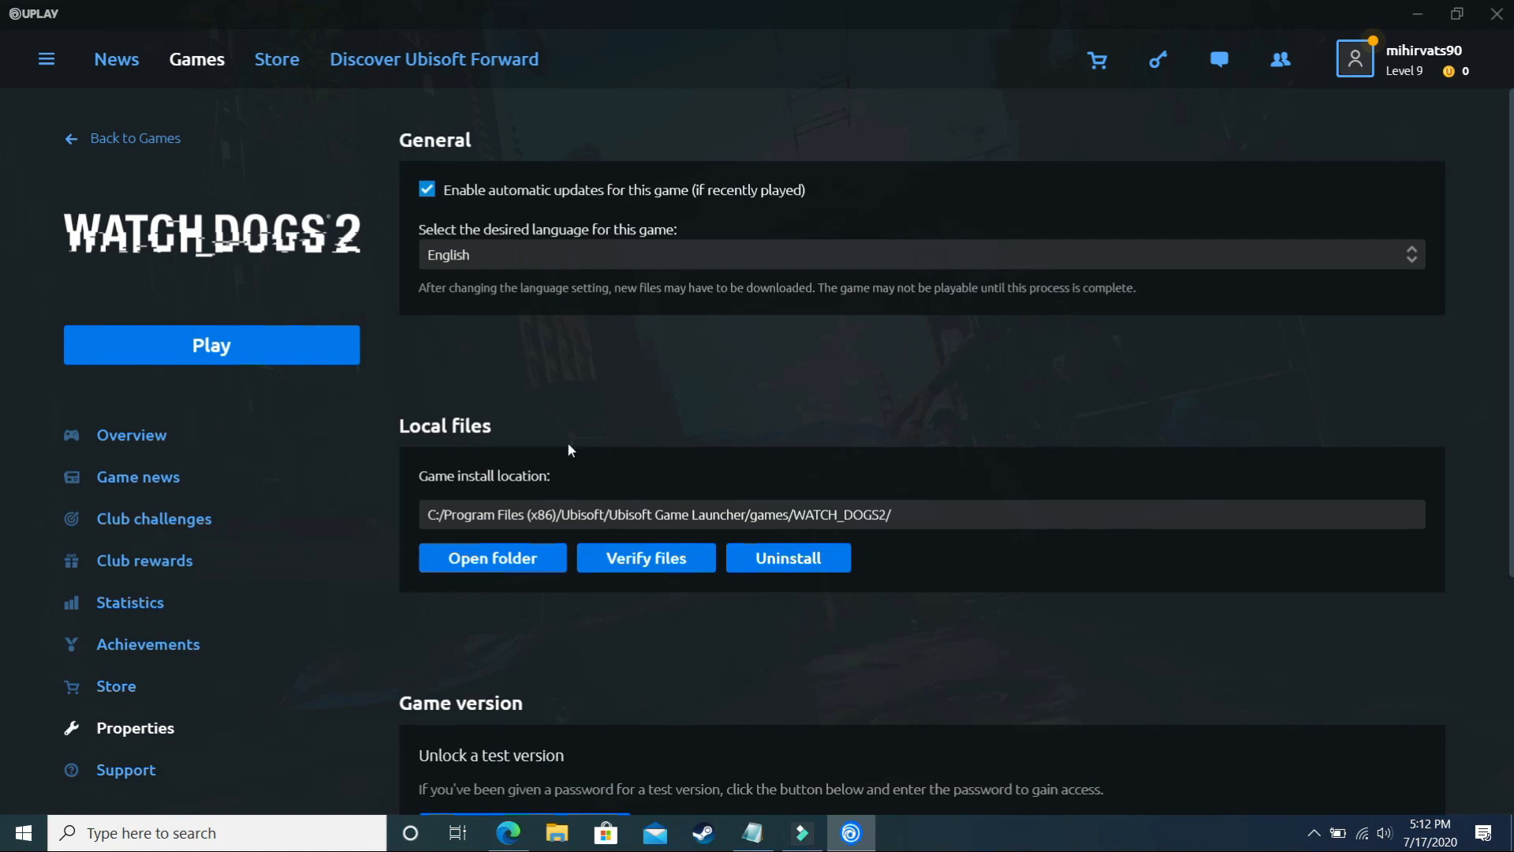
Go into the Watch Dogs 2 bin folder and bring up actions for WatchDogs2.exe.
click(492, 558)
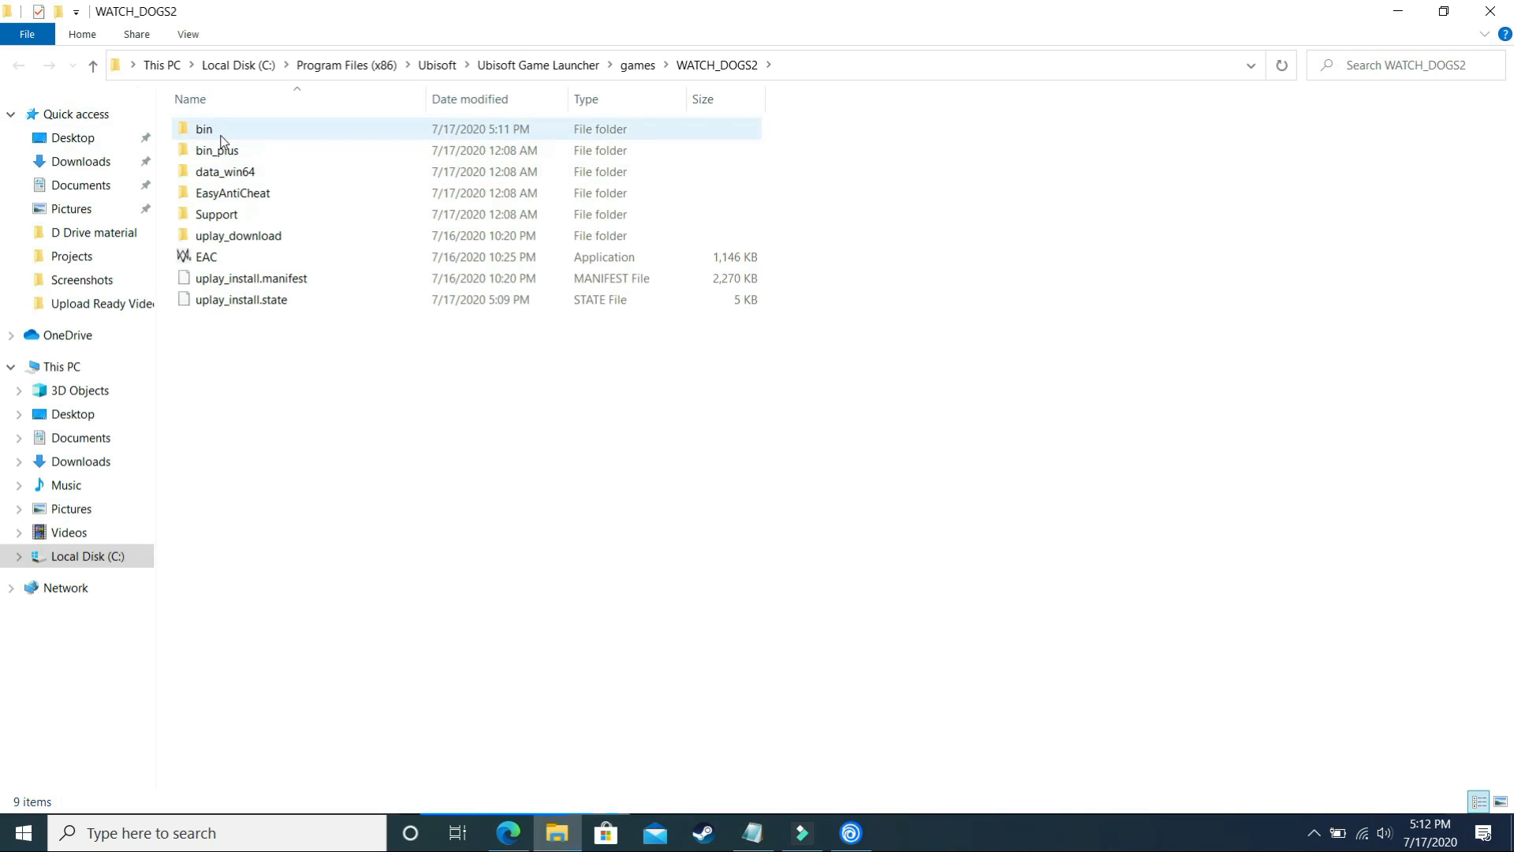
double_click(203, 129)
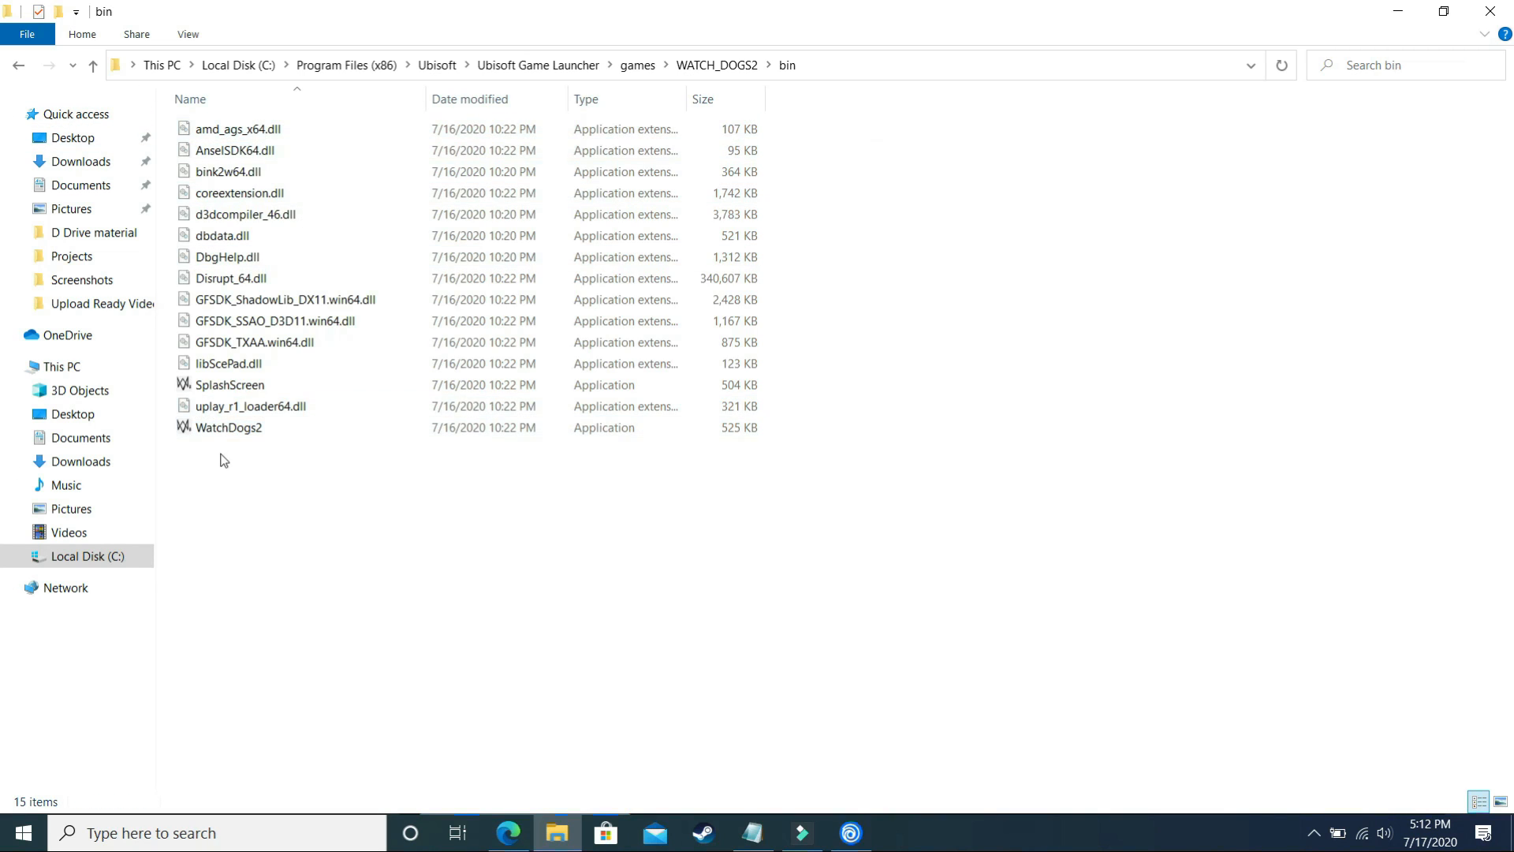
click(223, 430)
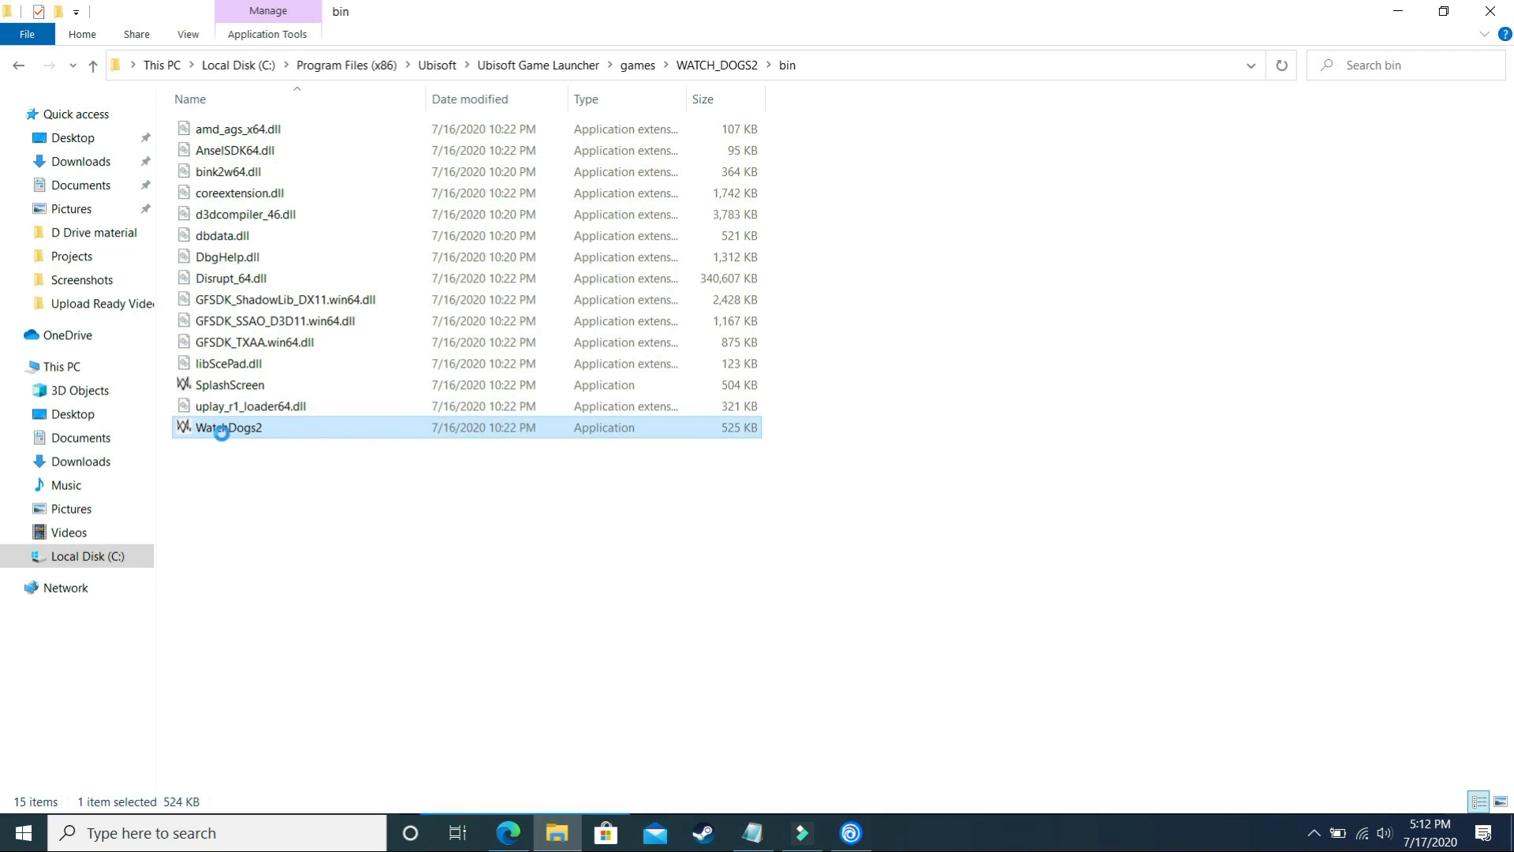
right_click(222, 428)
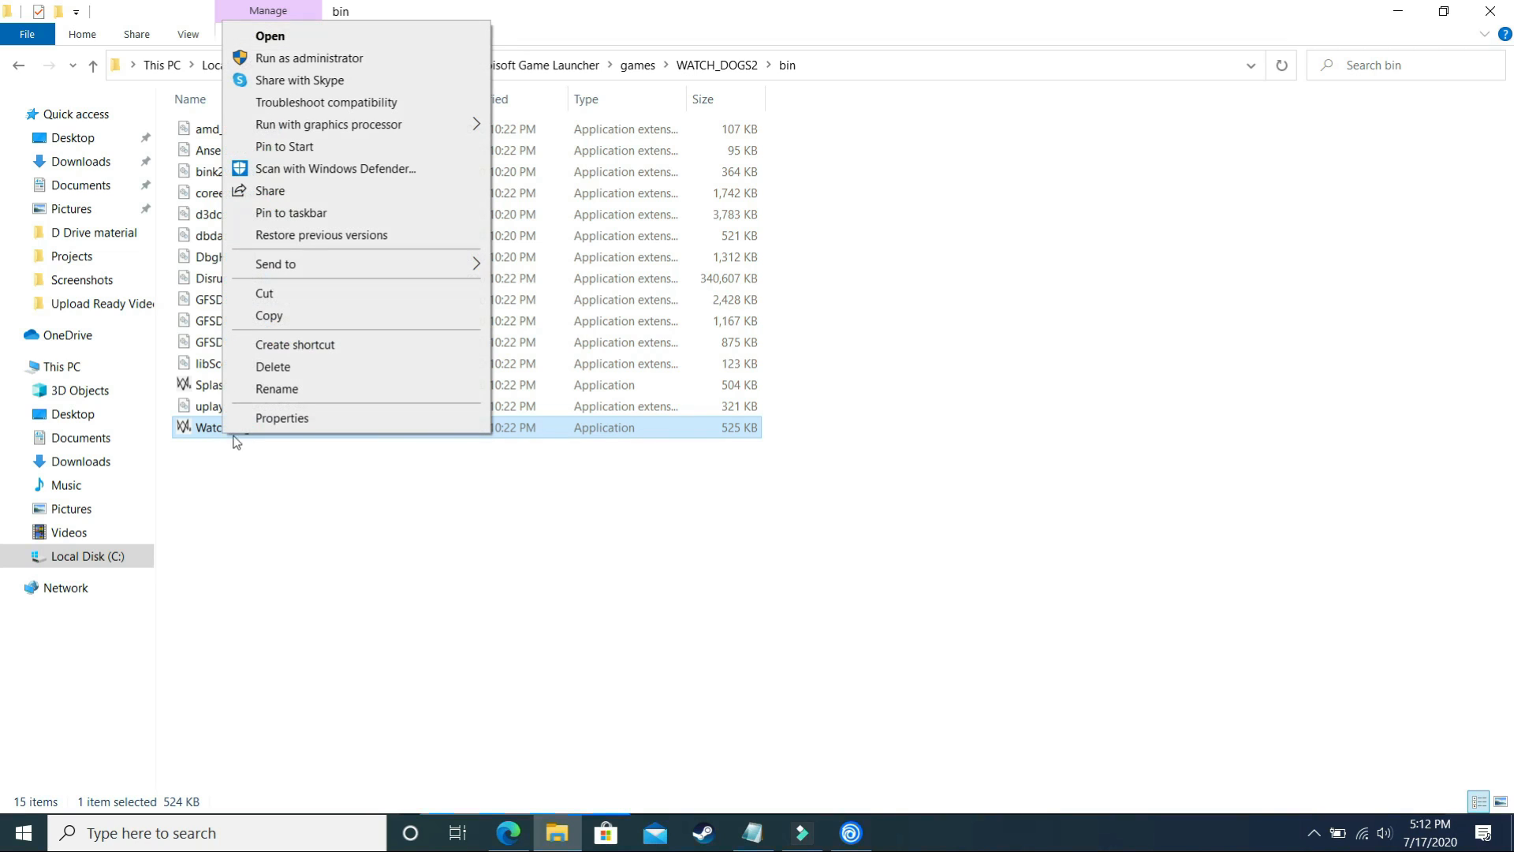
mouse_move(316, 263)
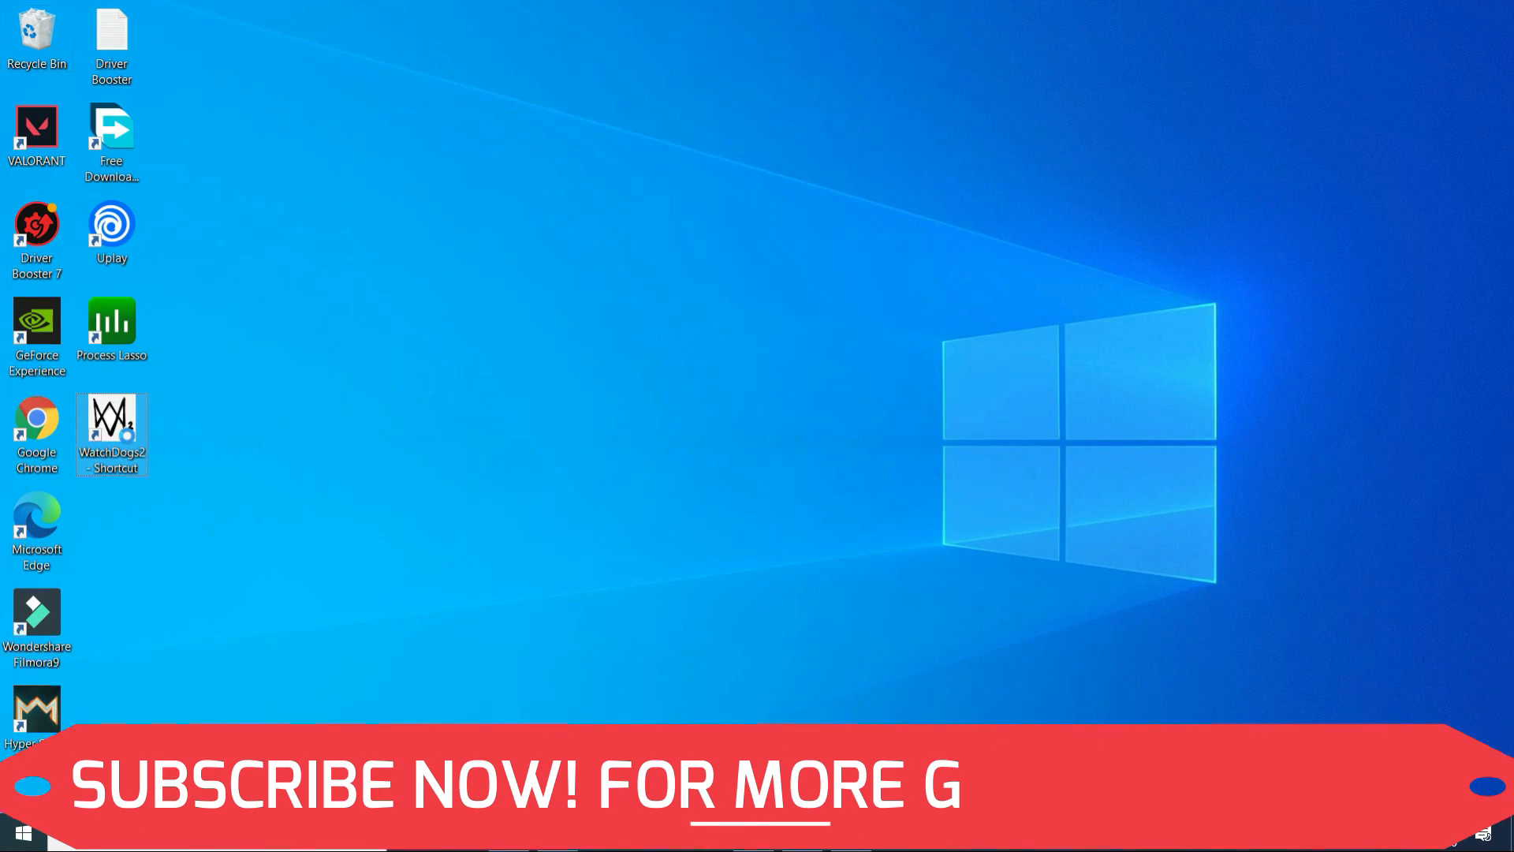
Append -eac_launcher to the WatchDogs2 shortcut's Target in its Properties and save with OK.
right_click(111, 429)
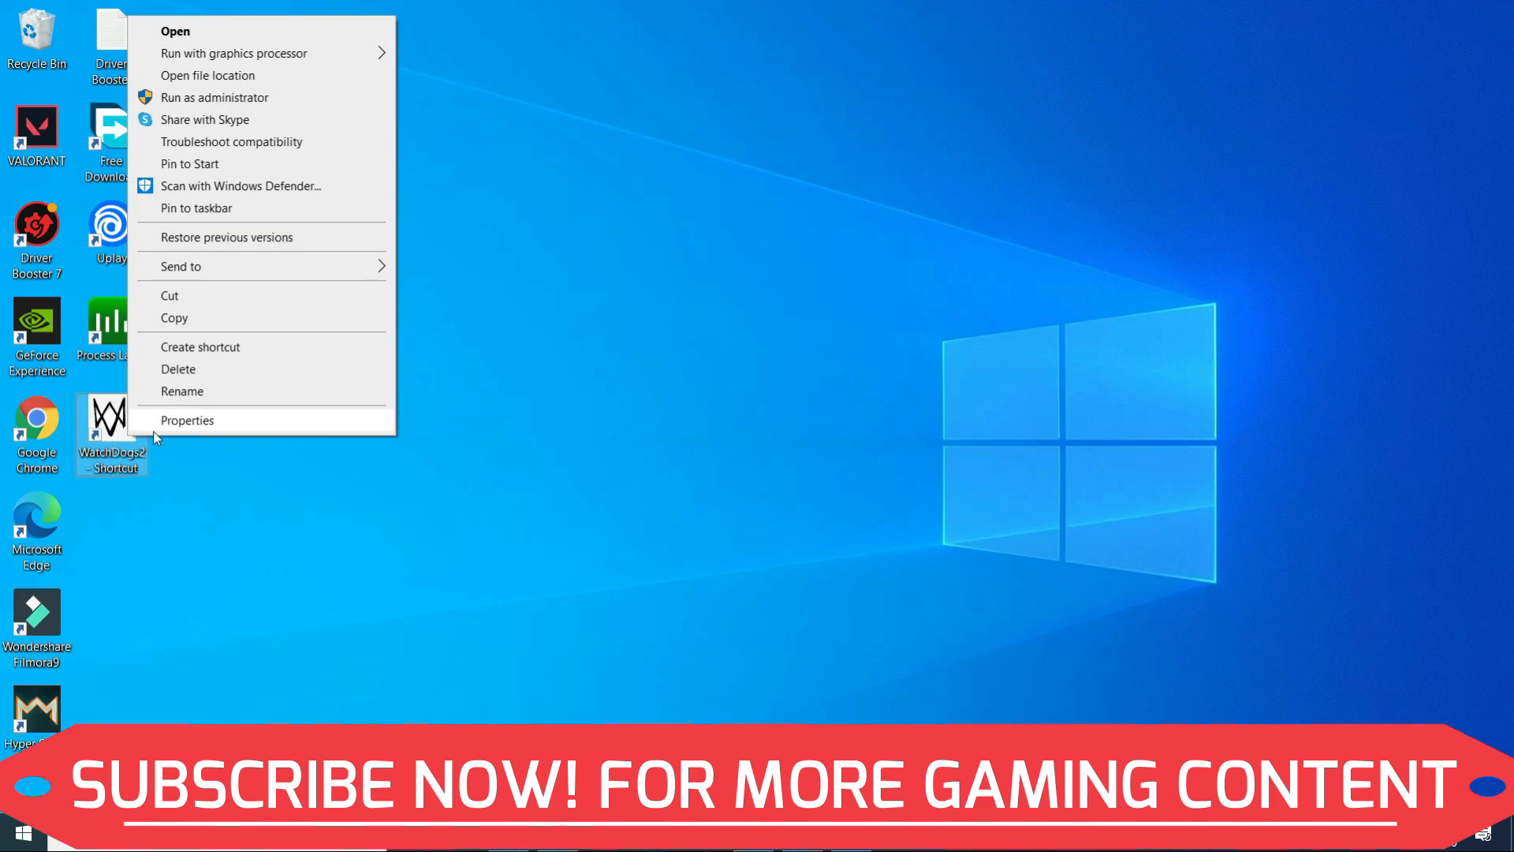
click(188, 419)
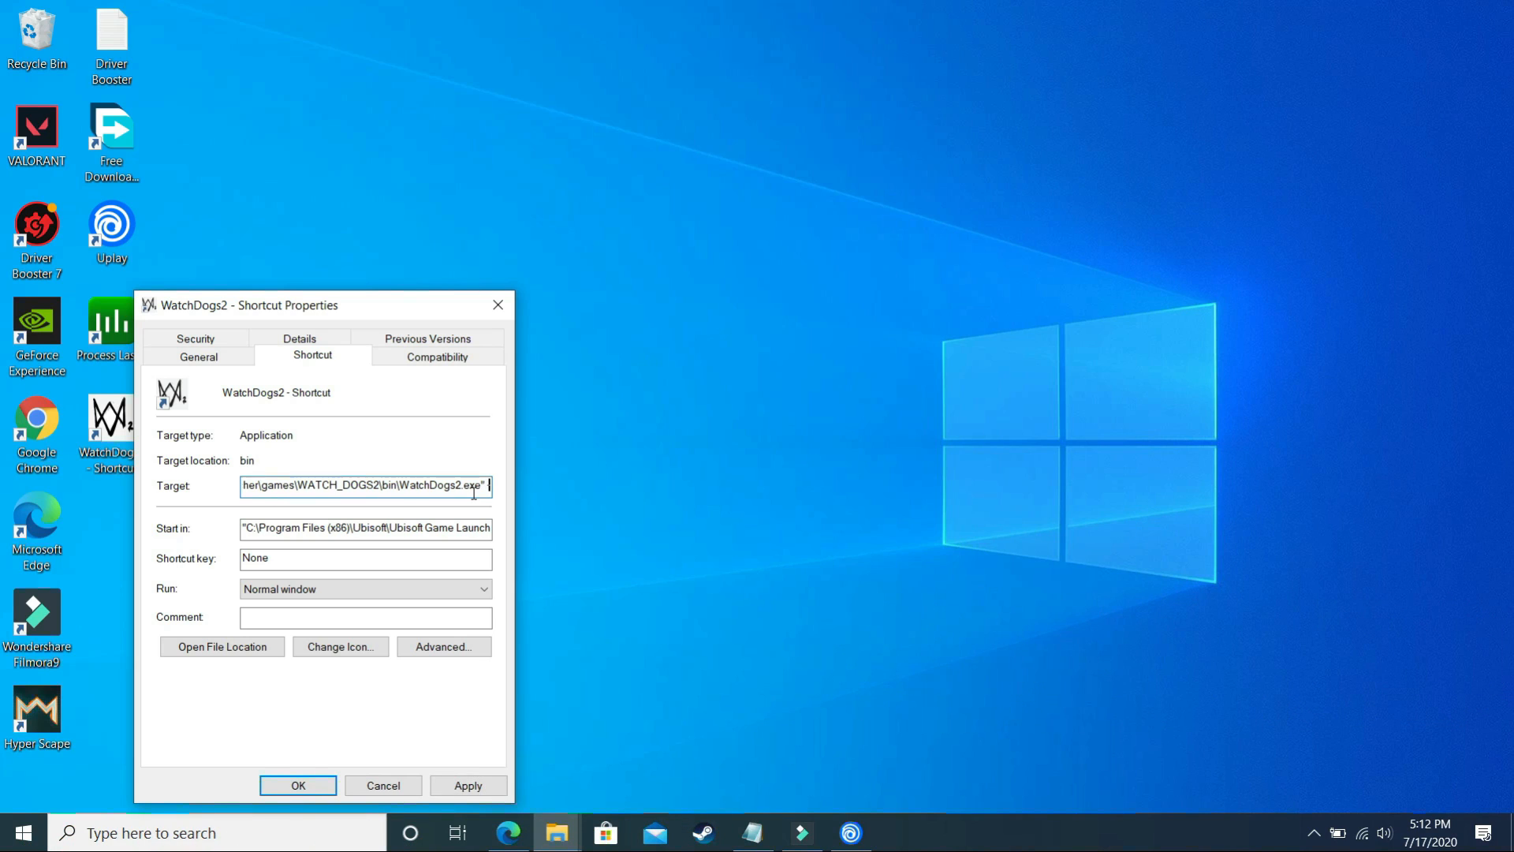
text(-eac_launcher)
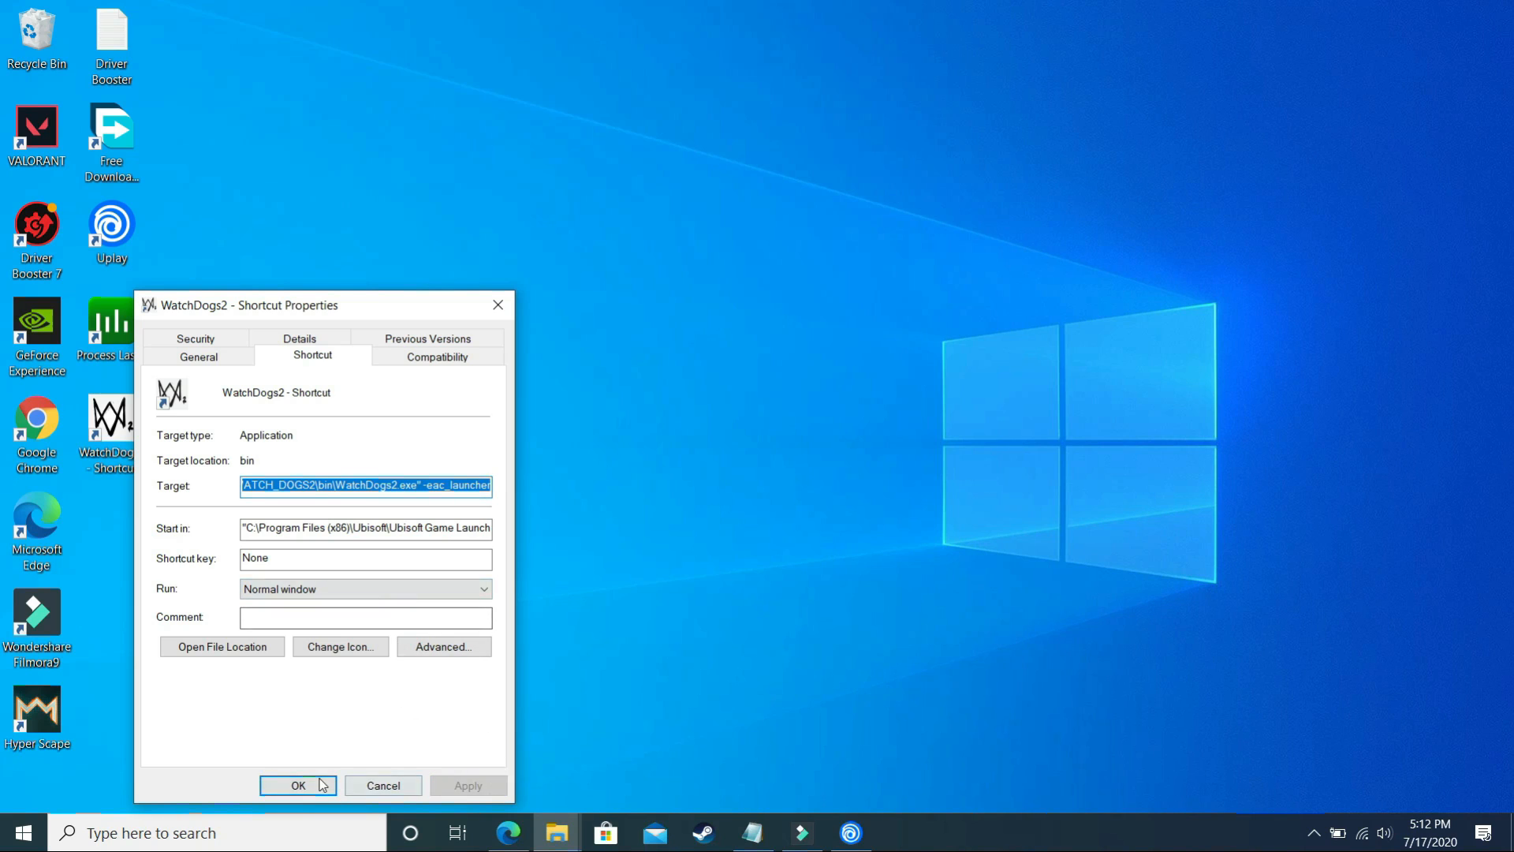
click(298, 785)
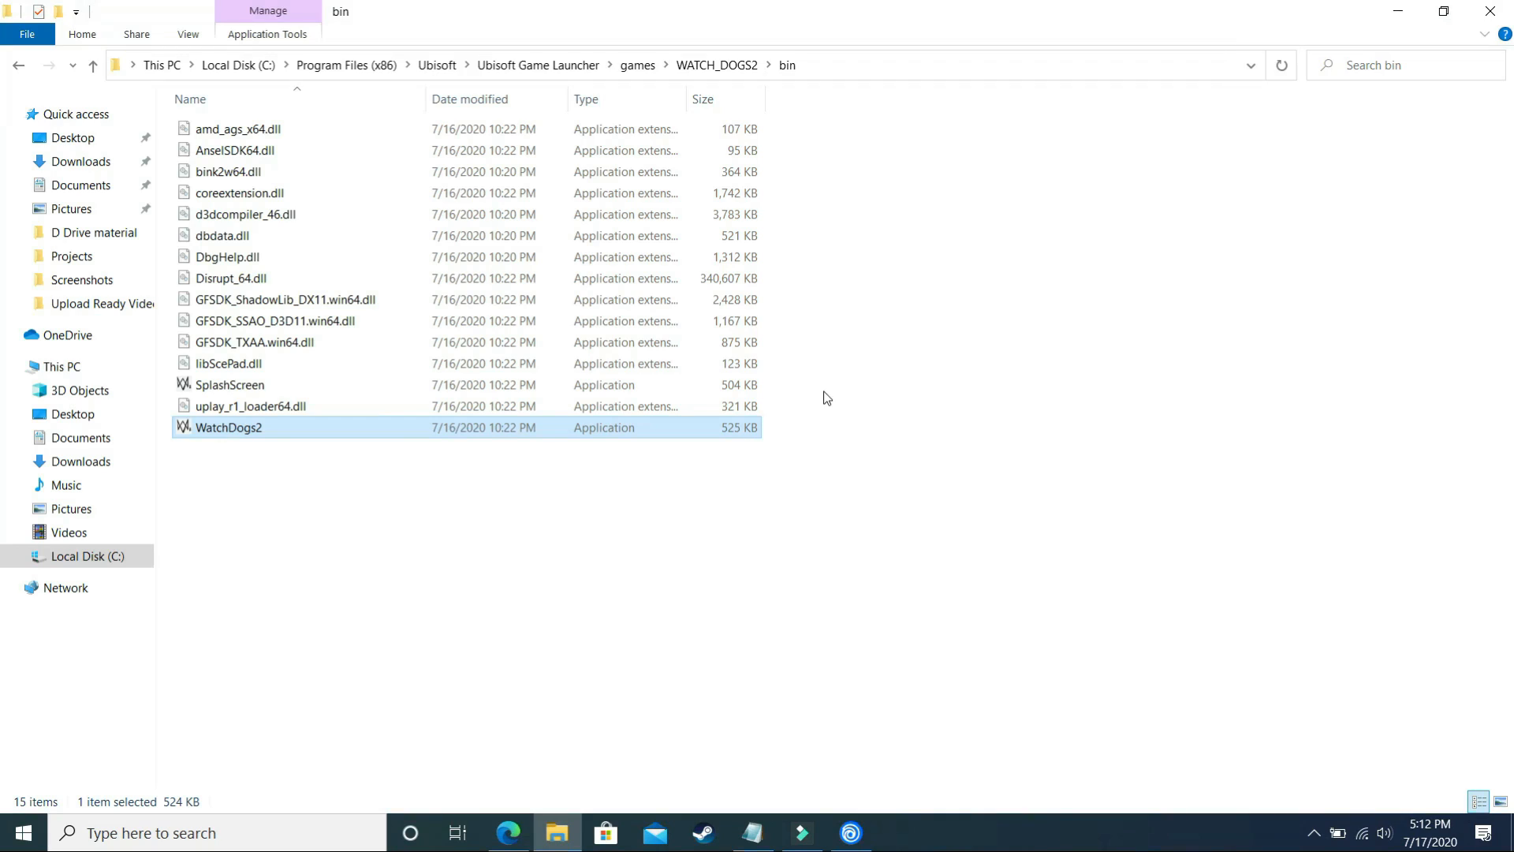
Go up to WATCH_DOGS2, enter the EasyAntiCheat folder and launch EasyAntiCheat_Setup.
click(722, 65)
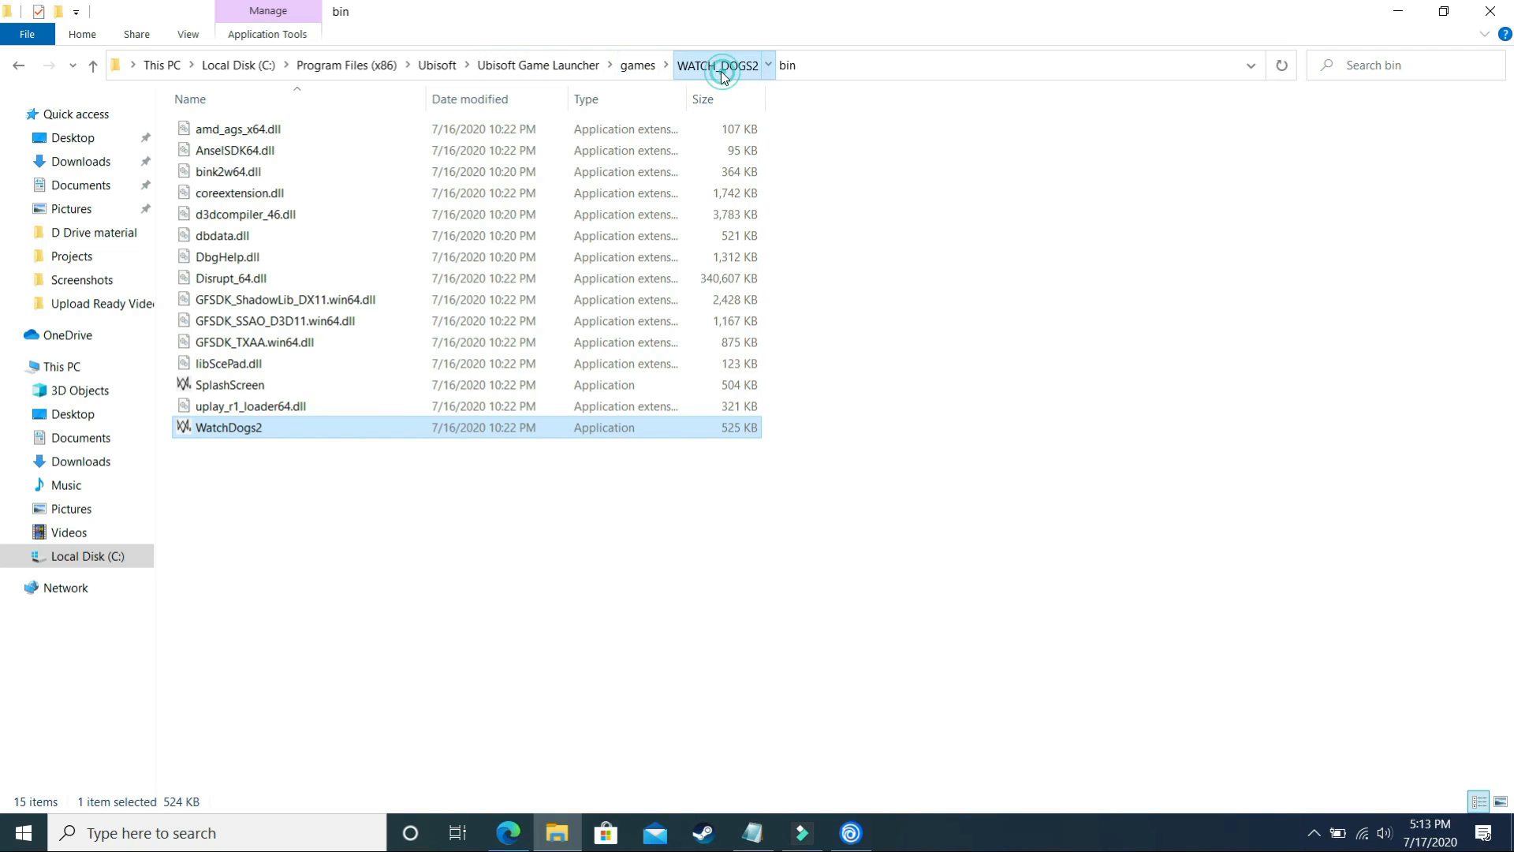
click(722, 64)
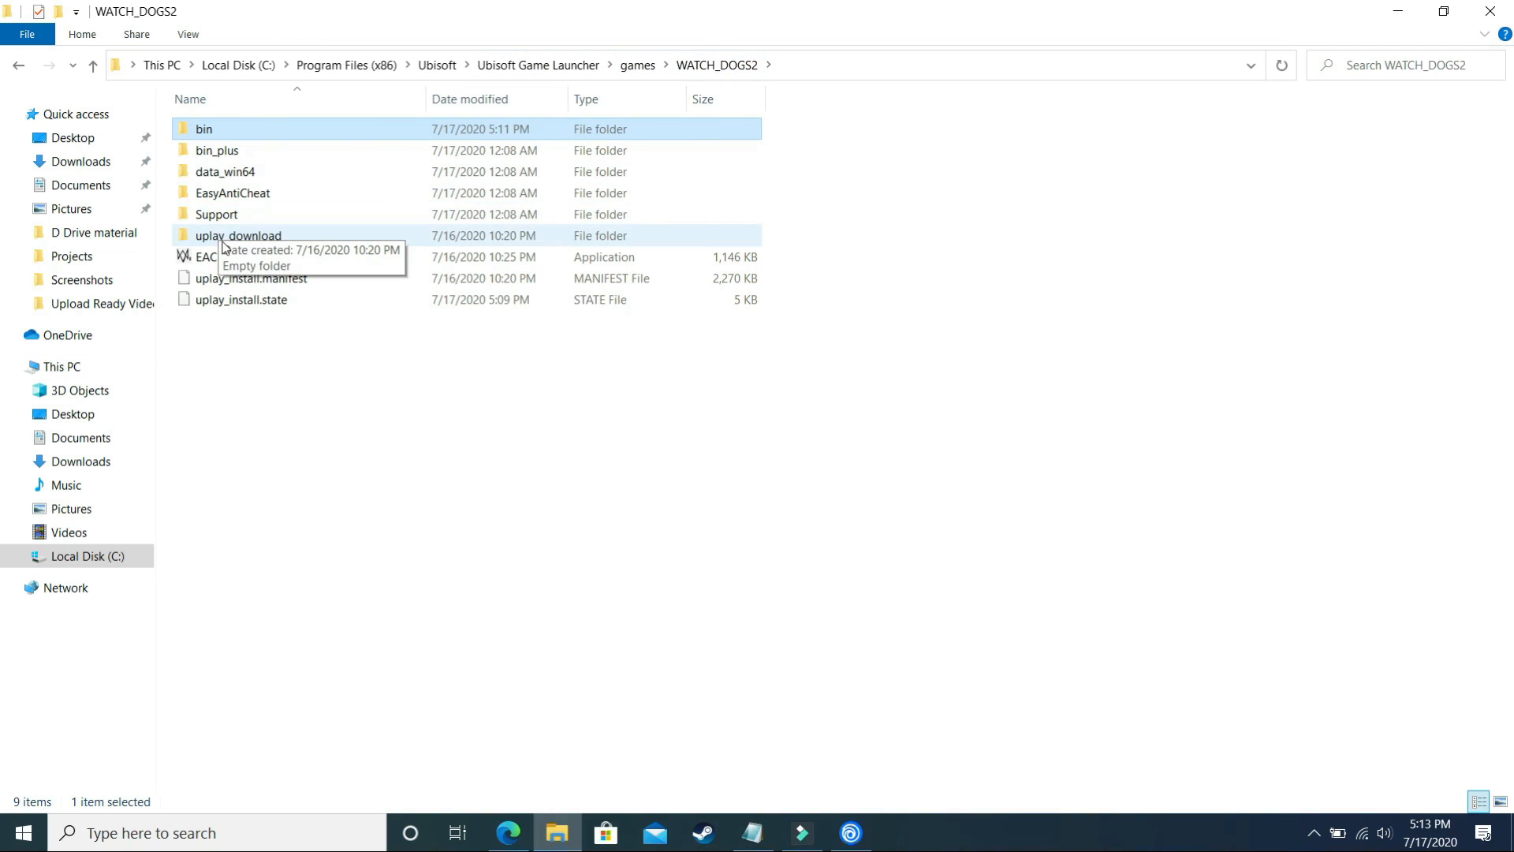
double_click(232, 192)
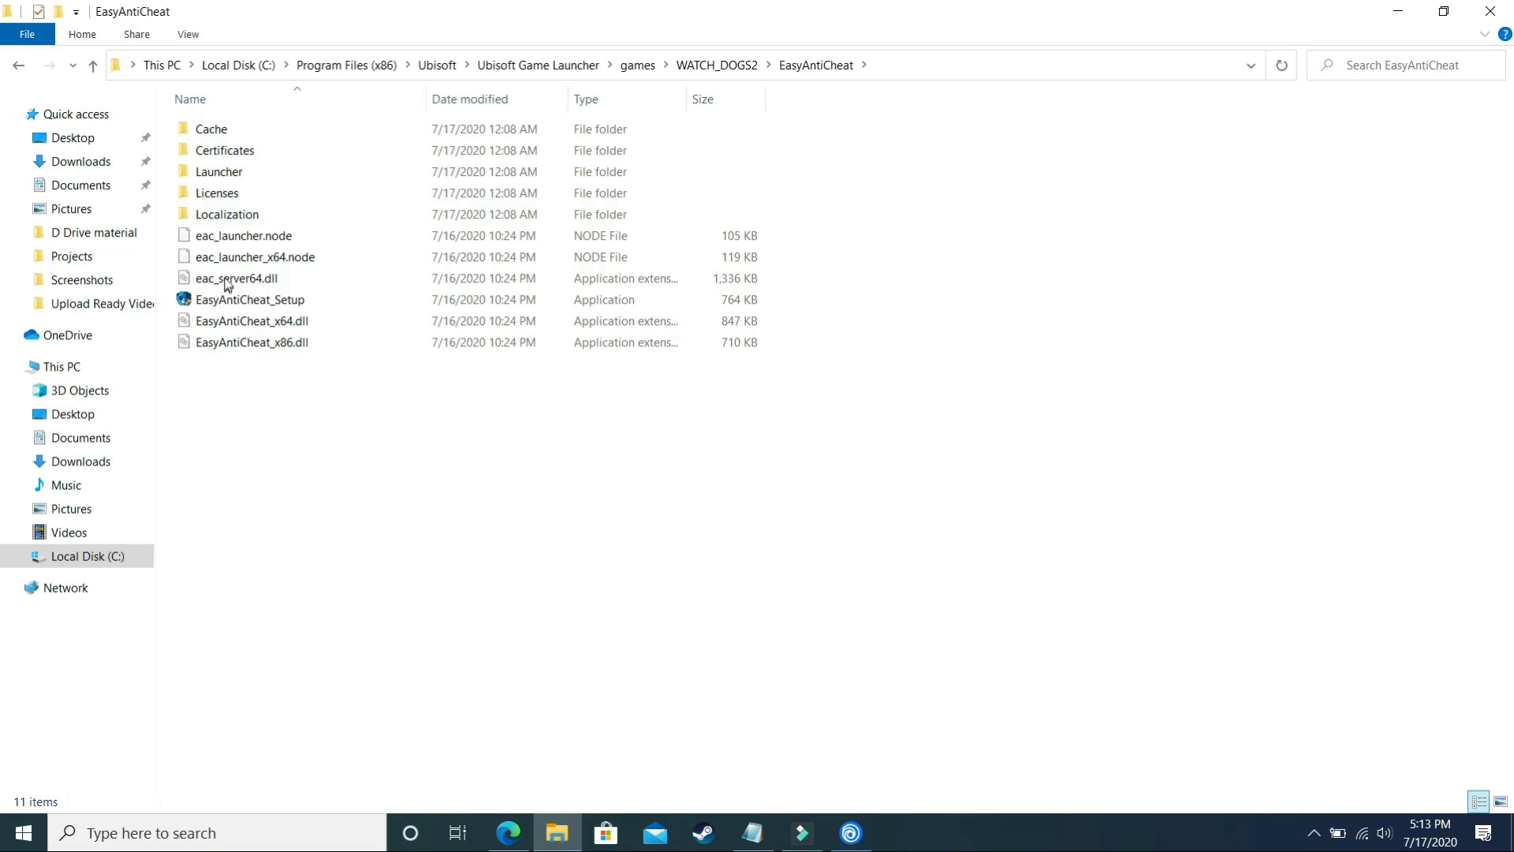
double_click(249, 299)
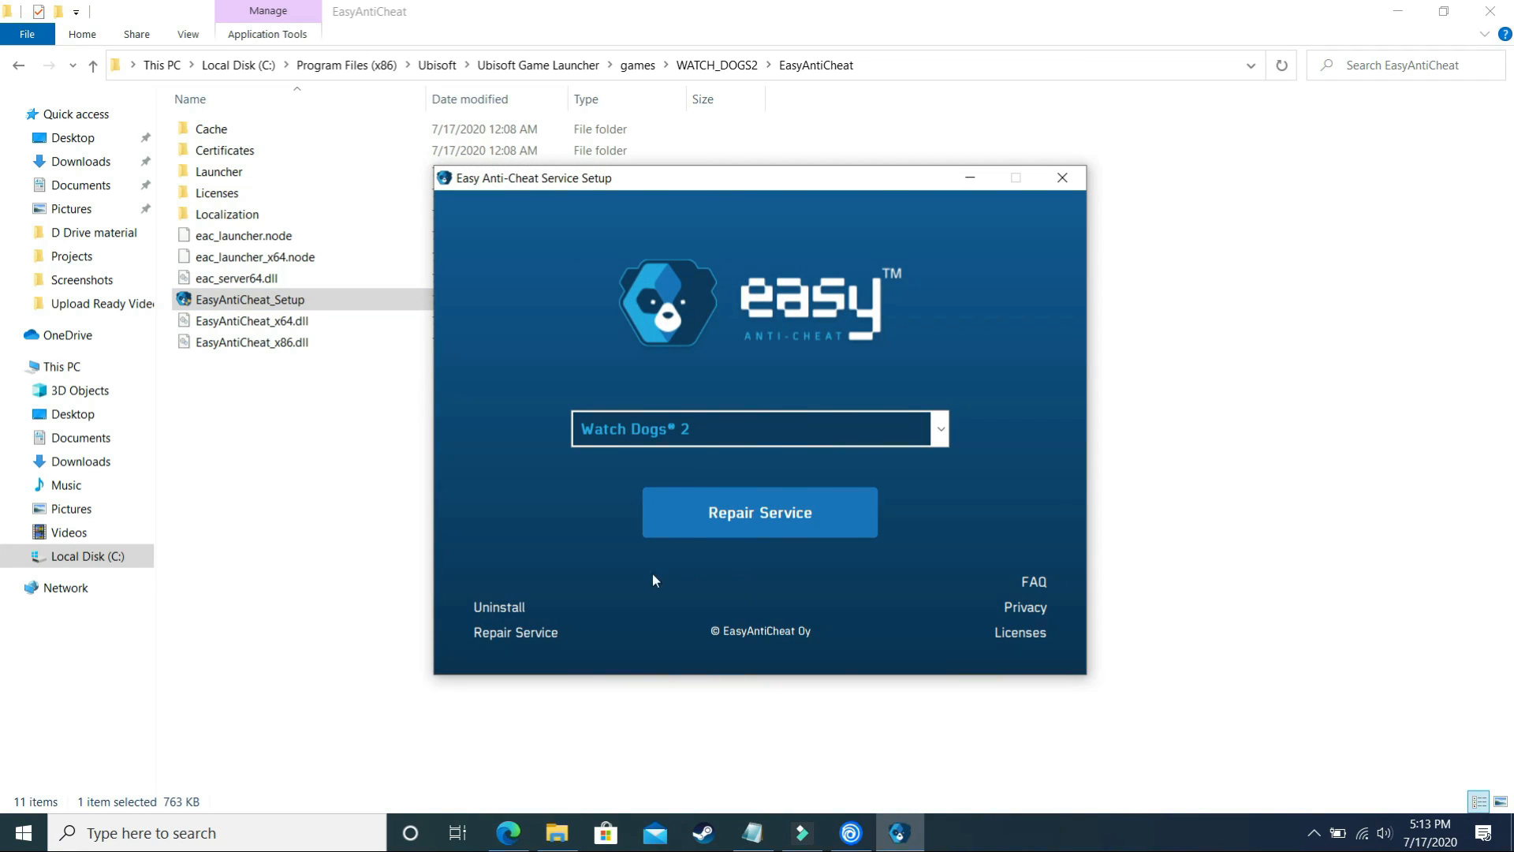
mouse_move(933, 290)
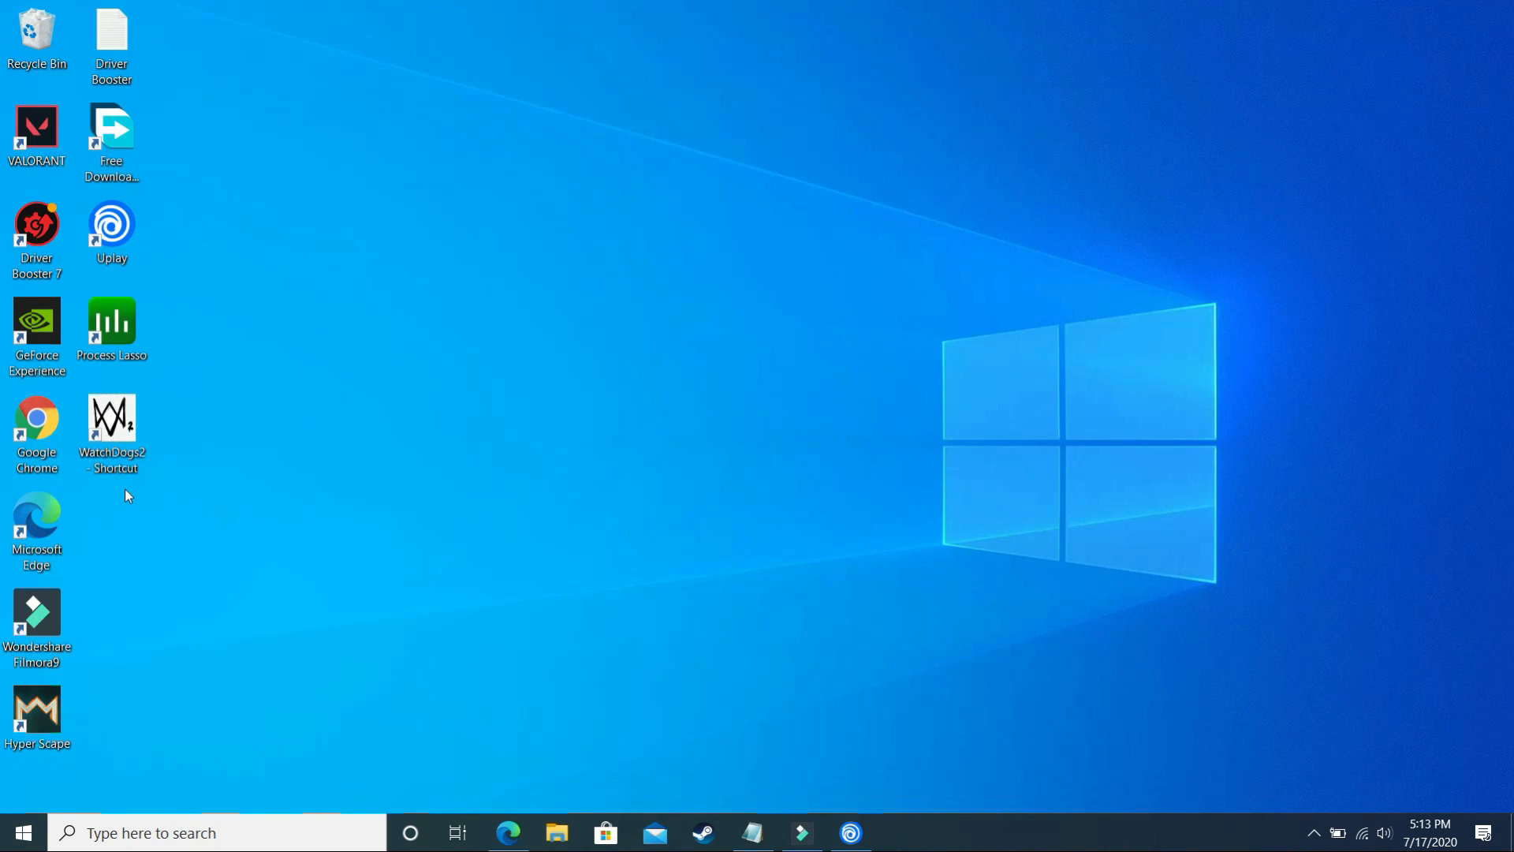
mouse_move(502, 514)
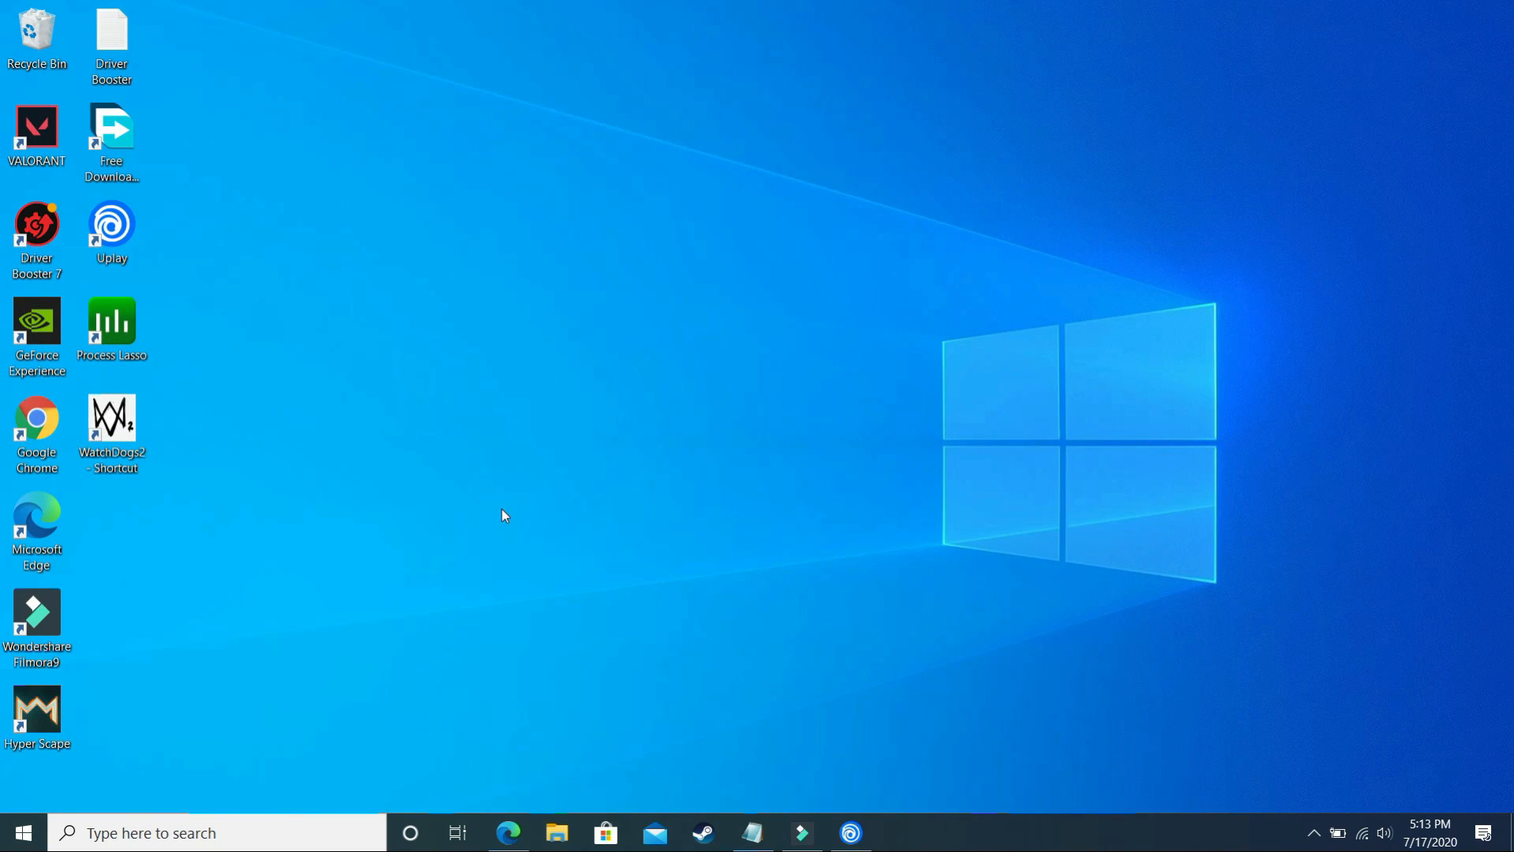
mouse_move(492, 284)
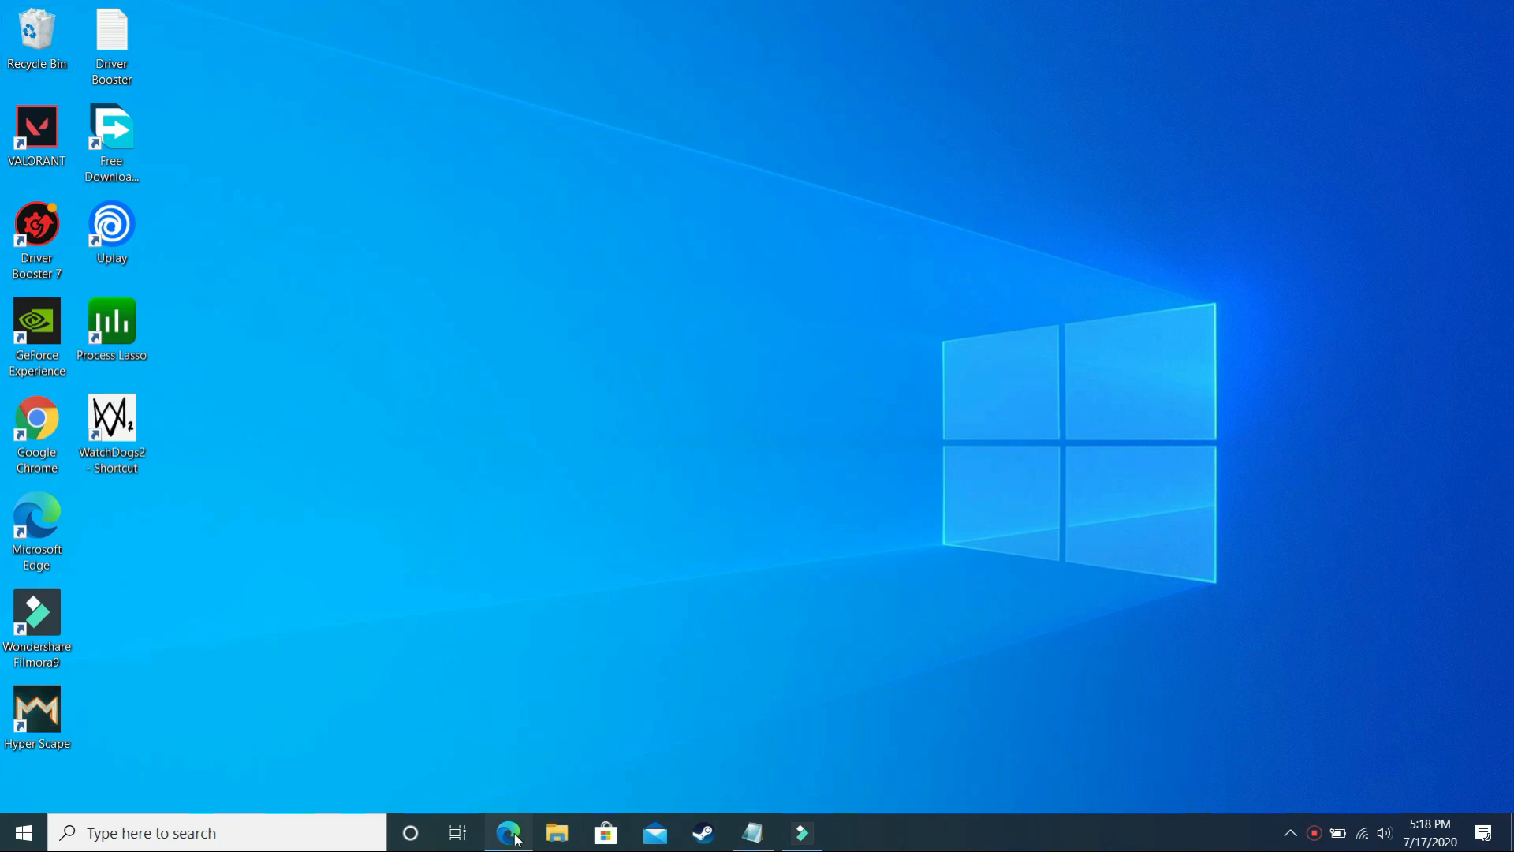
Bring up Microsoft Edge from the taskbar showing the Clean Boot Windows 10 video.
click(507, 833)
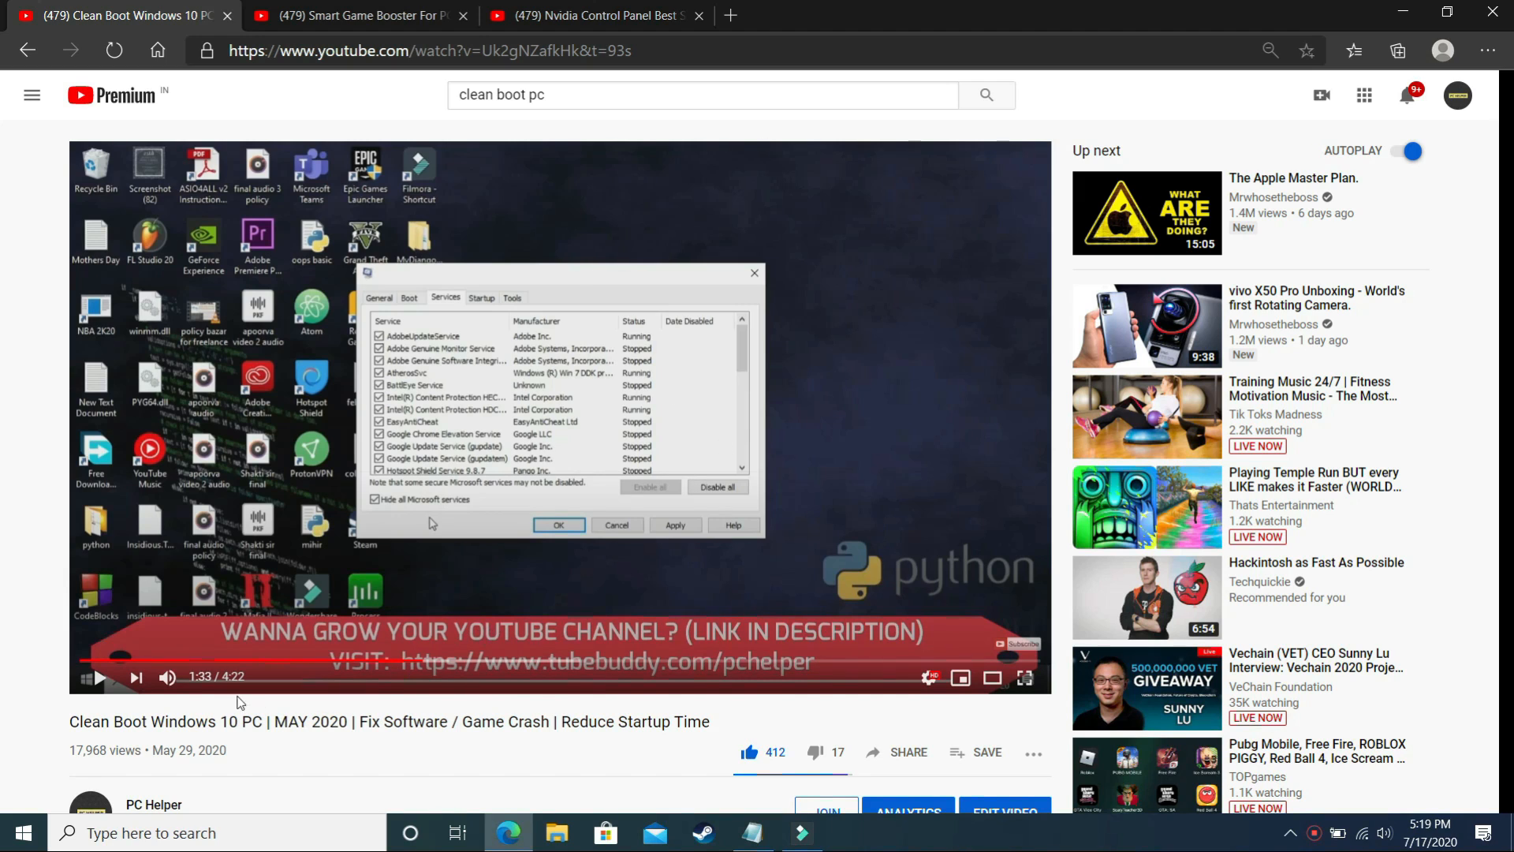
mouse_move(232, 517)
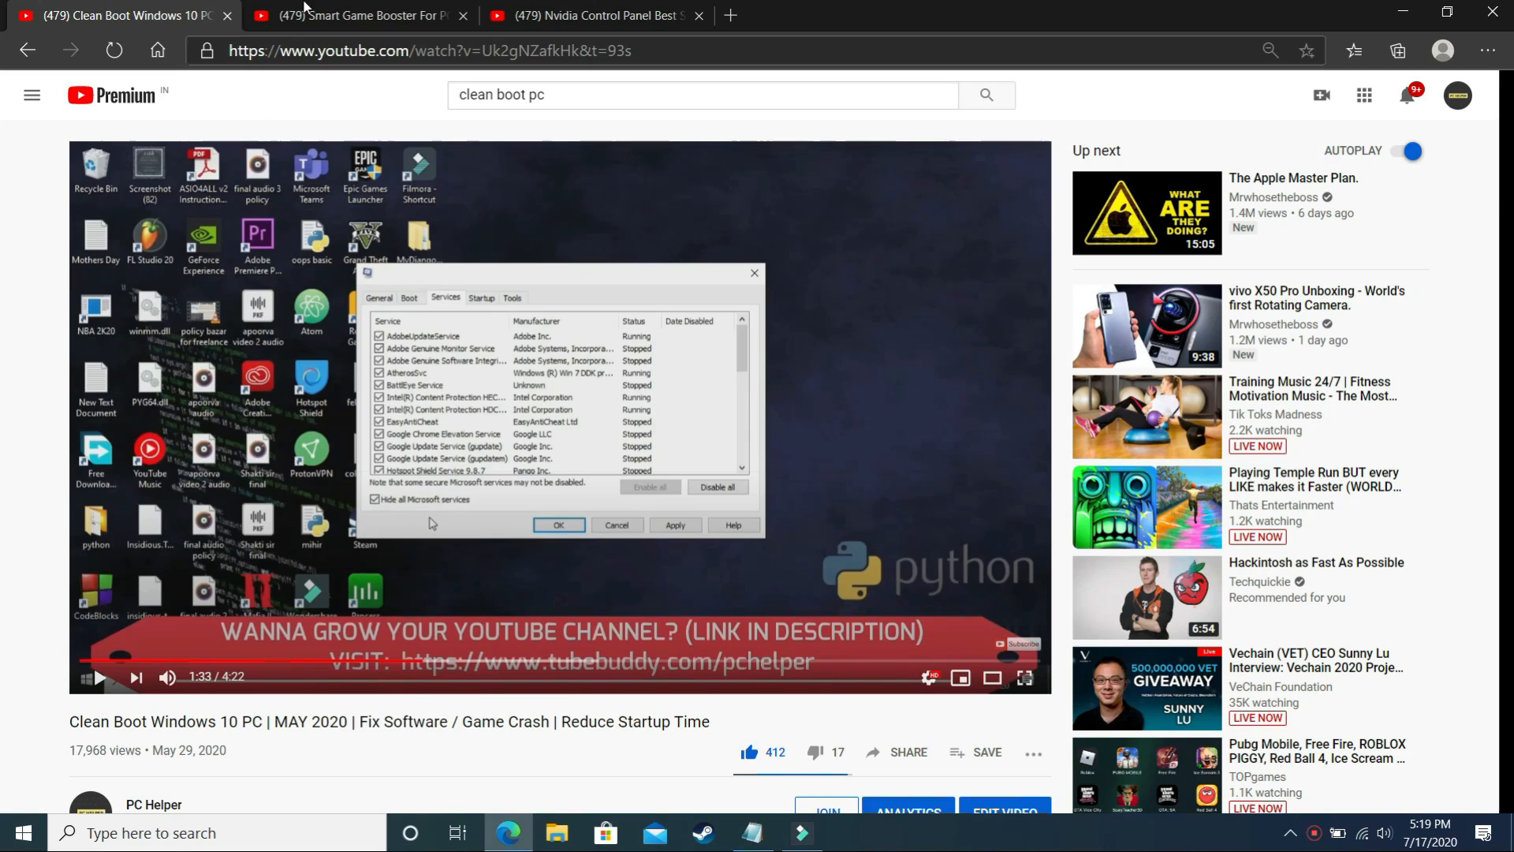
Flip between the Smart Game Booster and Nvidia Control Panel videos, ending on the Nvidia one.
click(366, 14)
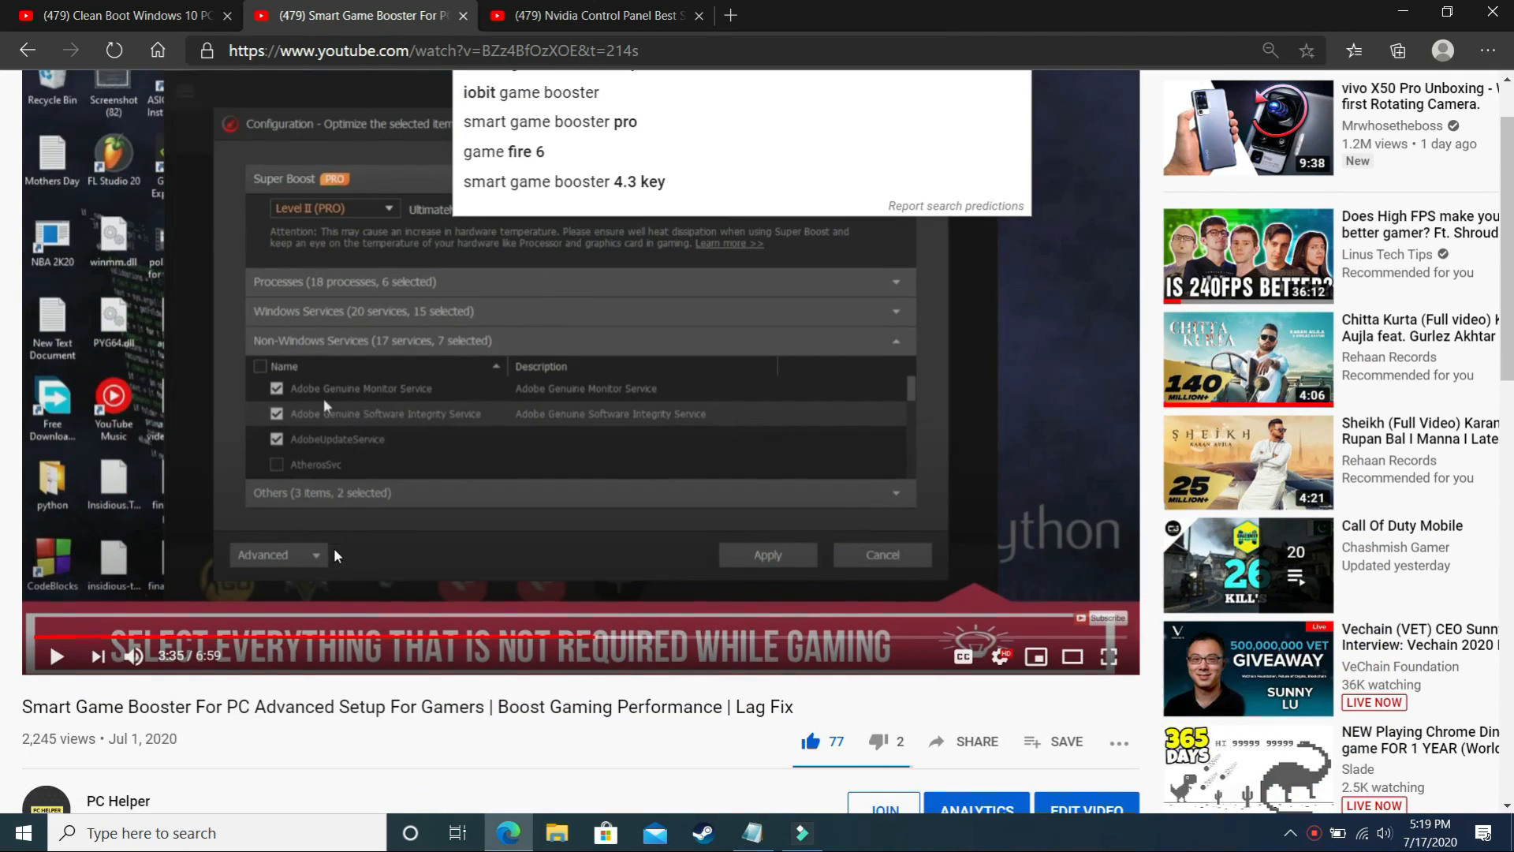
click(562, 17)
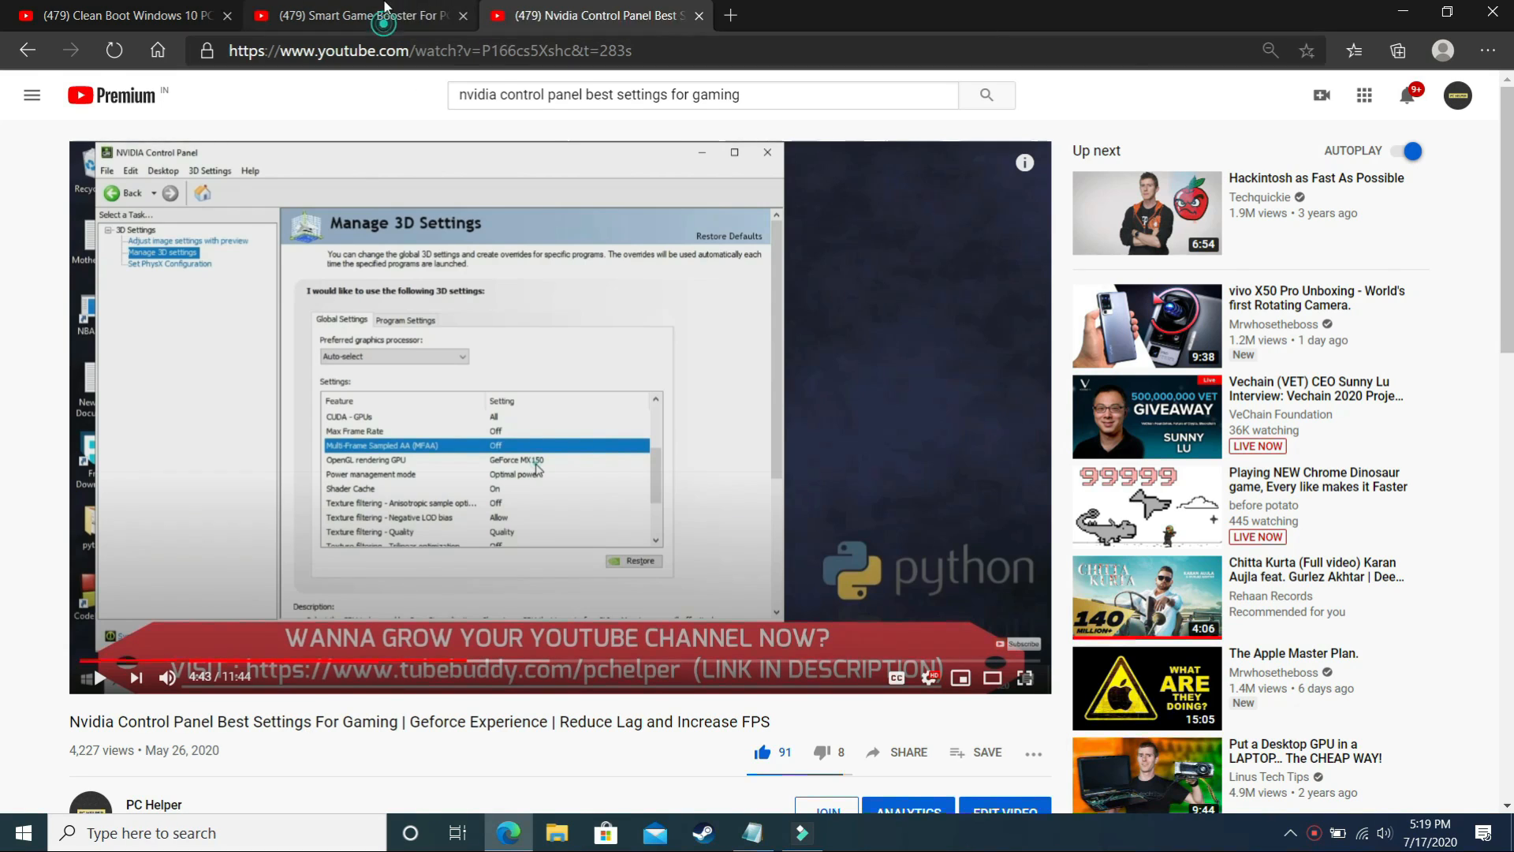
click(366, 15)
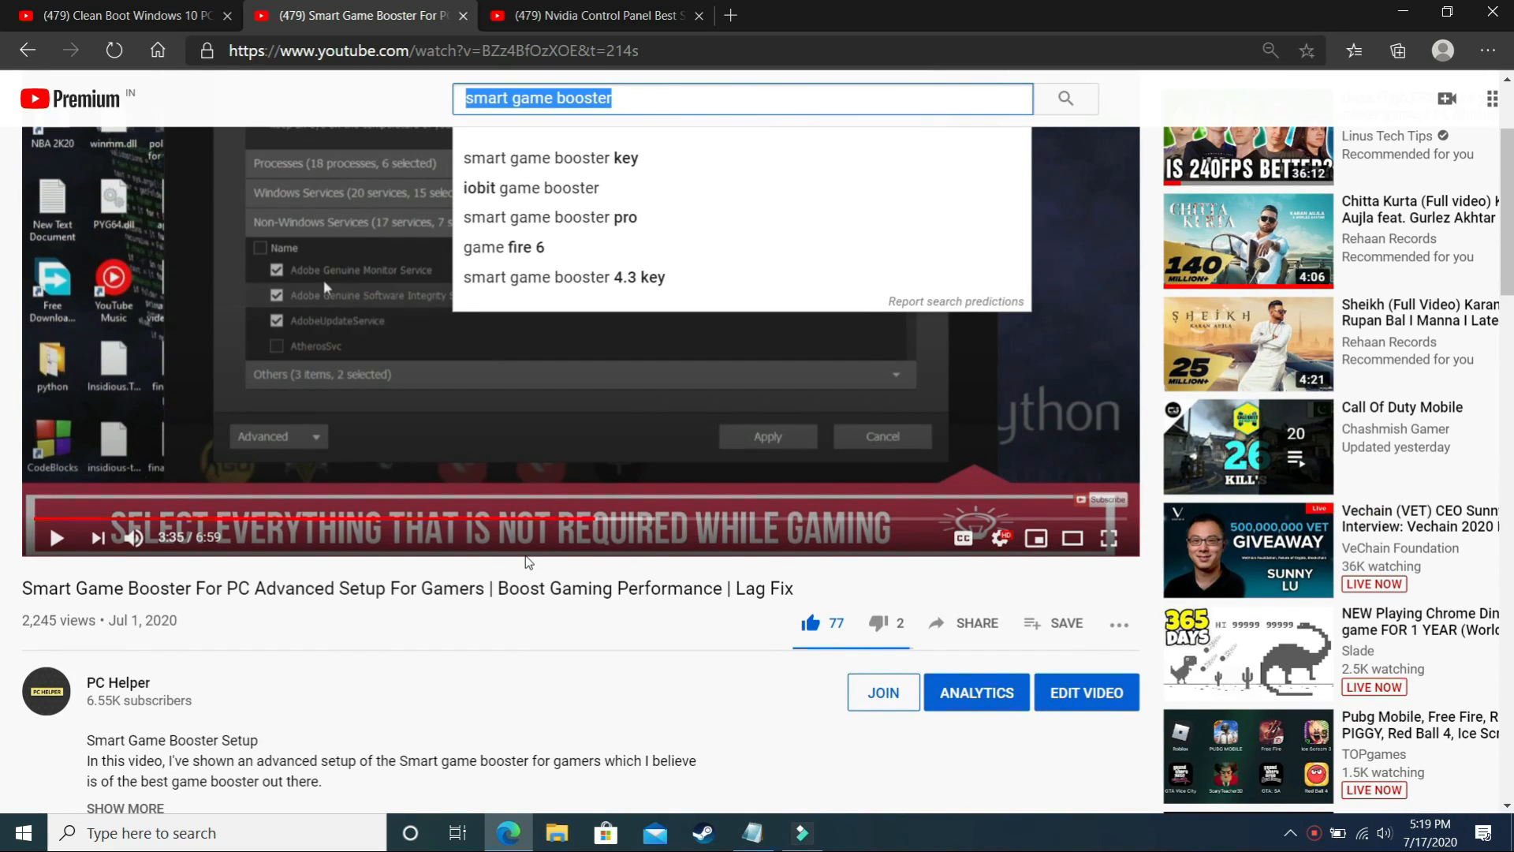
click(596, 16)
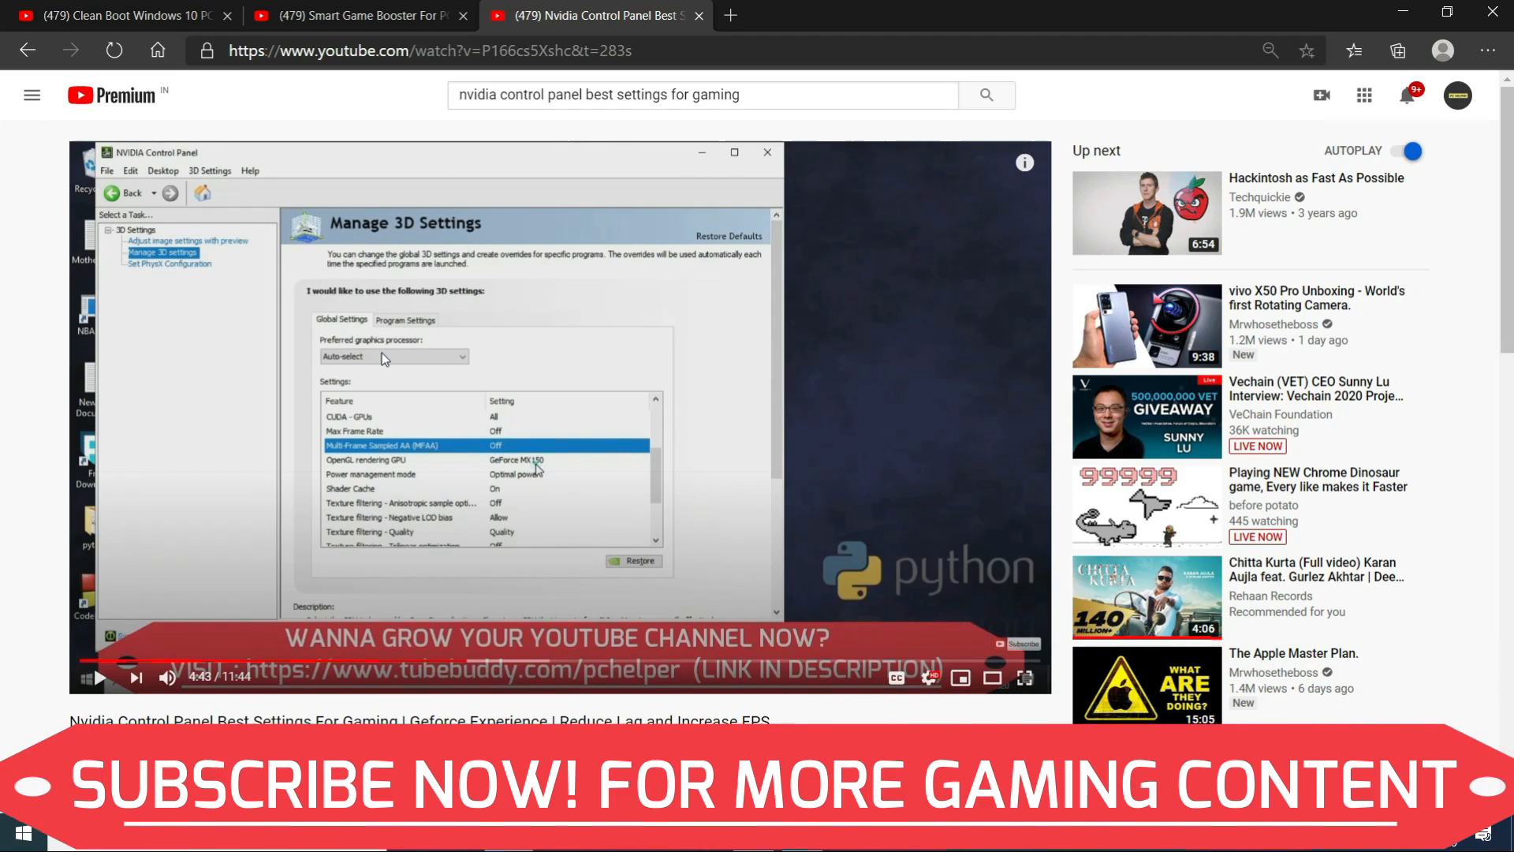
mouse_move(395, 360)
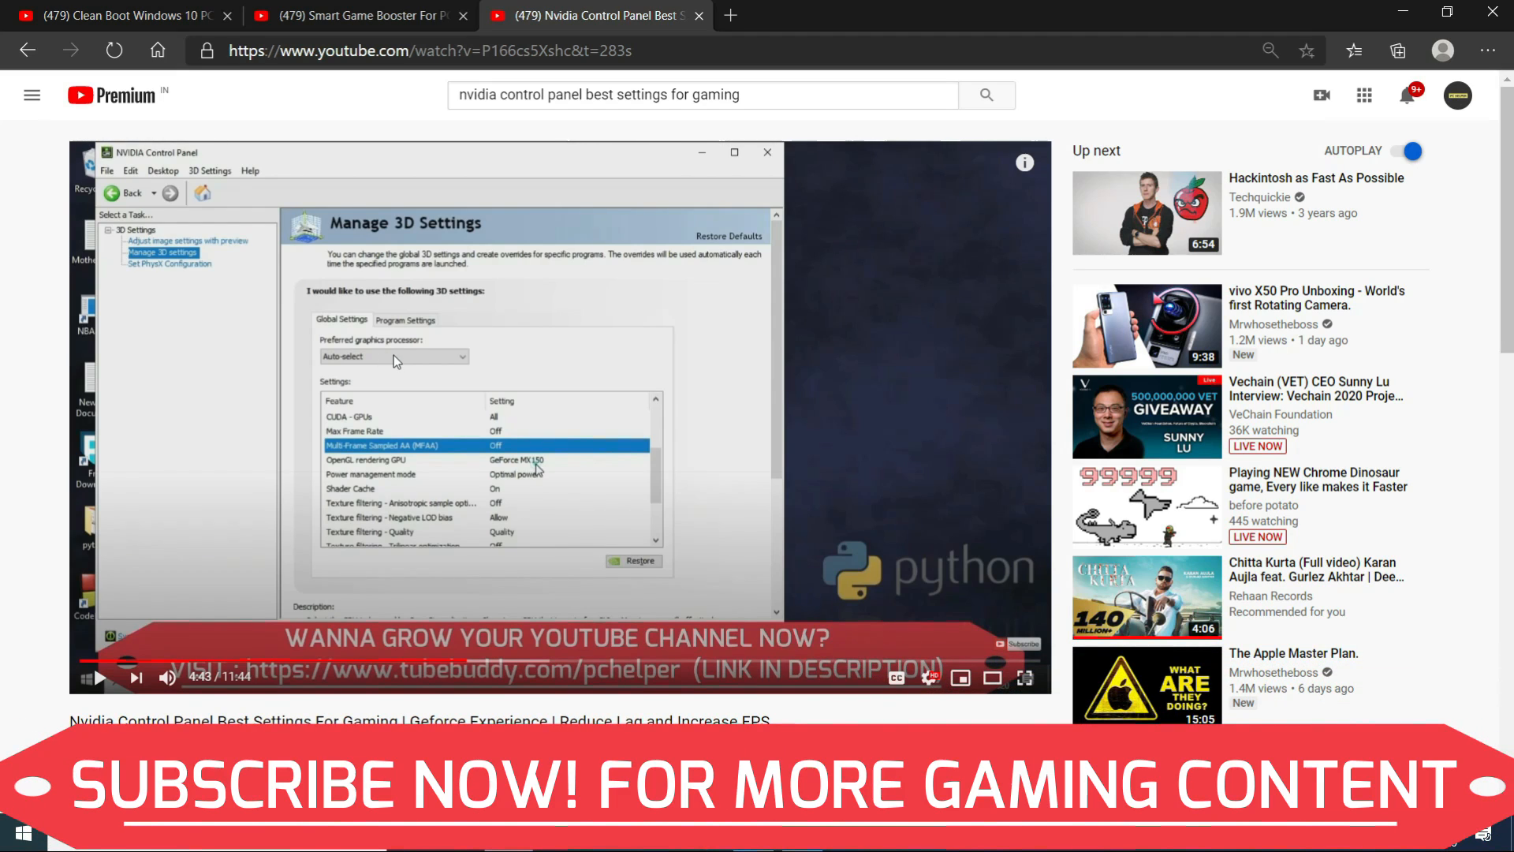